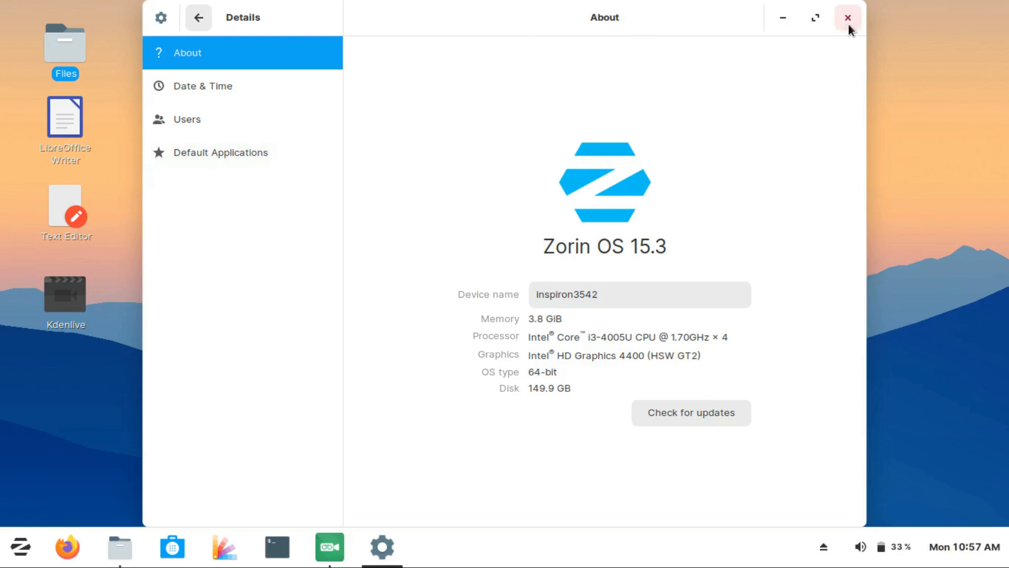
Close the Settings About window to leave the empty Zorin desktop and taskbar
{"action": "left_click", "coordinate": [847, 18]}
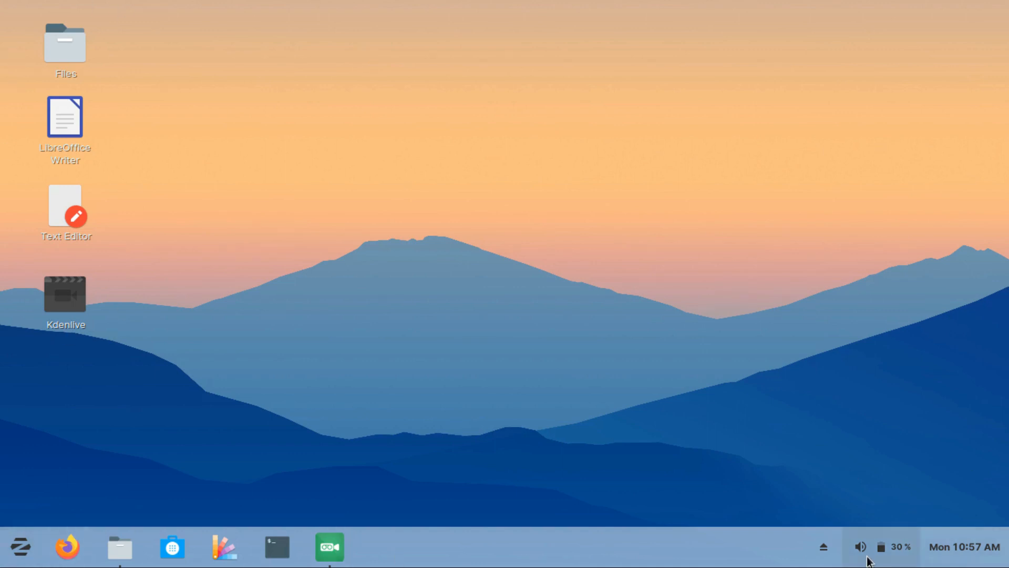
{"action": "mouse_move", "coordinate": [962, 540]}
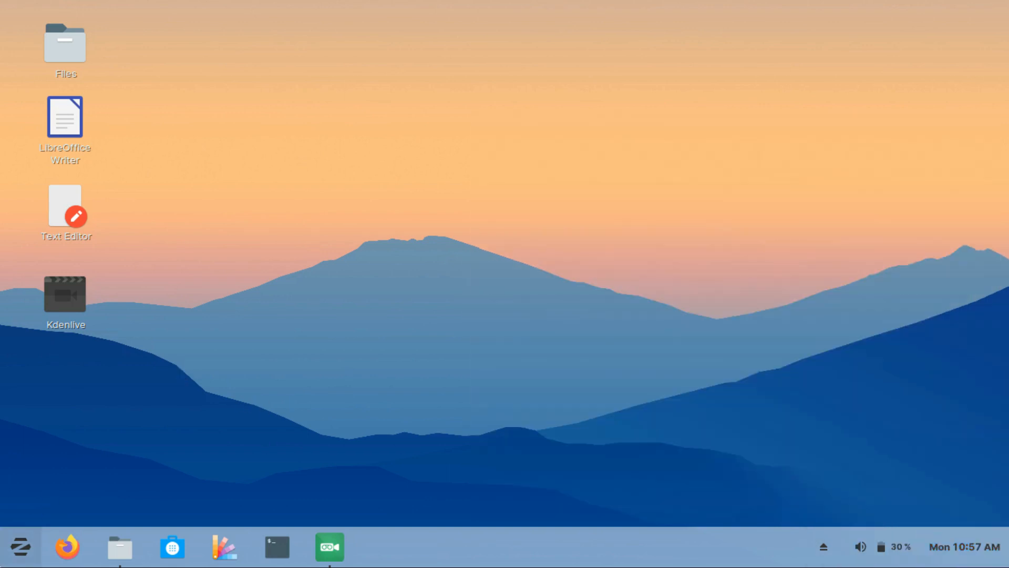
{"action": "left_click", "coordinate": [20, 546]}
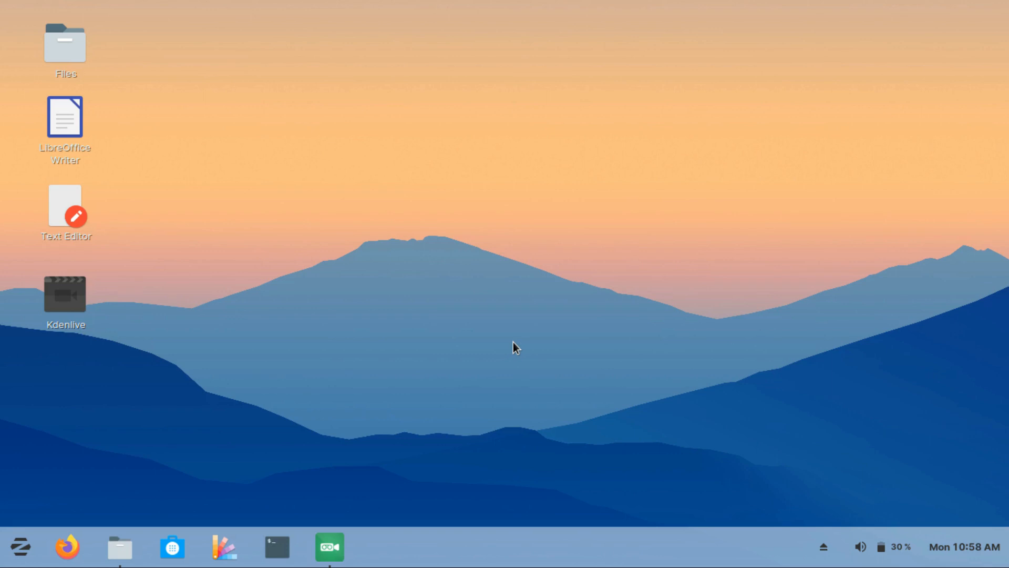
{"action": "mouse_move", "coordinate": [507, 223]}
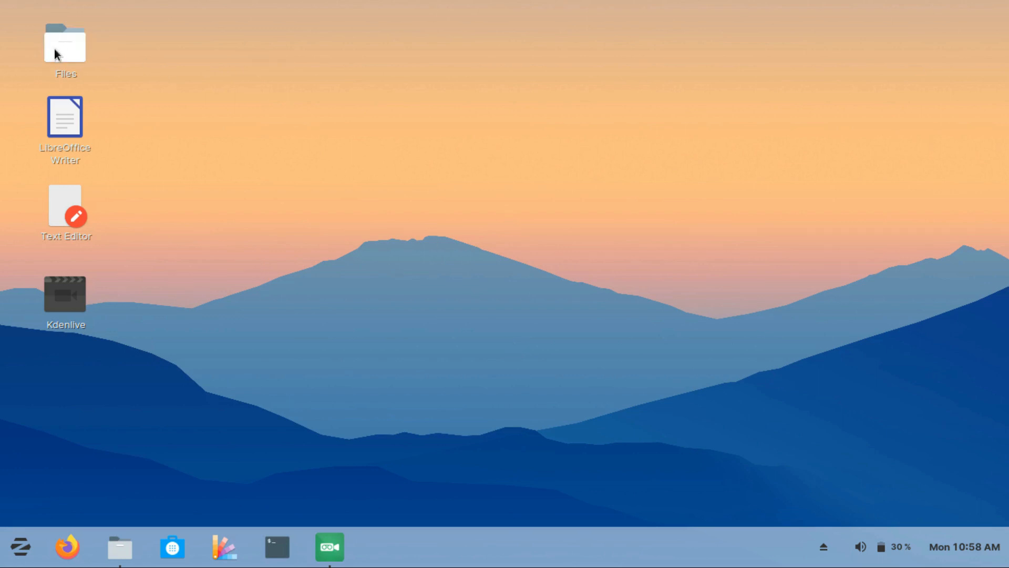
Open the npp.7.9.1.portable.x64 folder inside Downloads in Files
{"action": "double_click", "coordinate": [64, 44]}
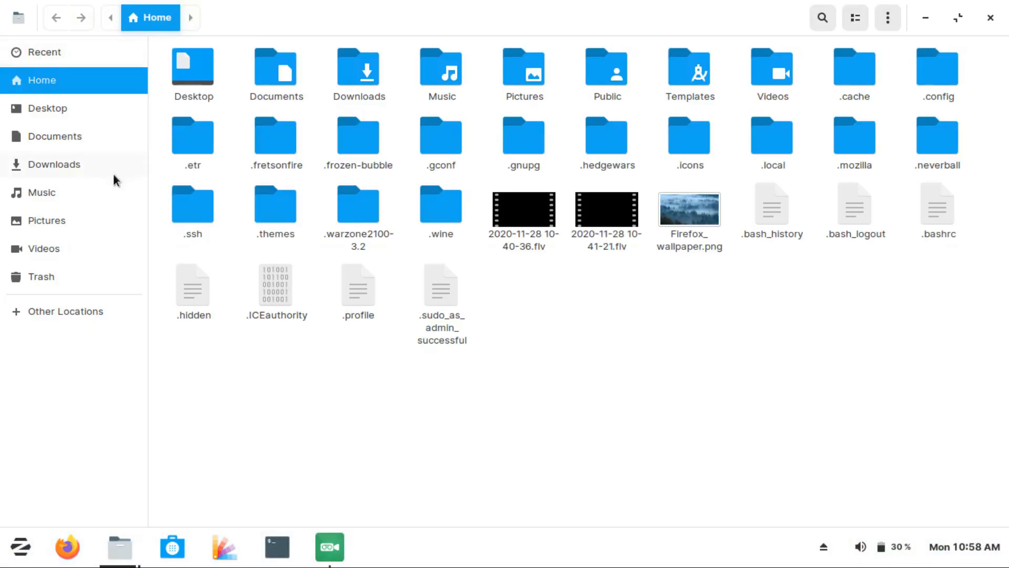
{"action": "mouse_move", "coordinate": [47, 220]}
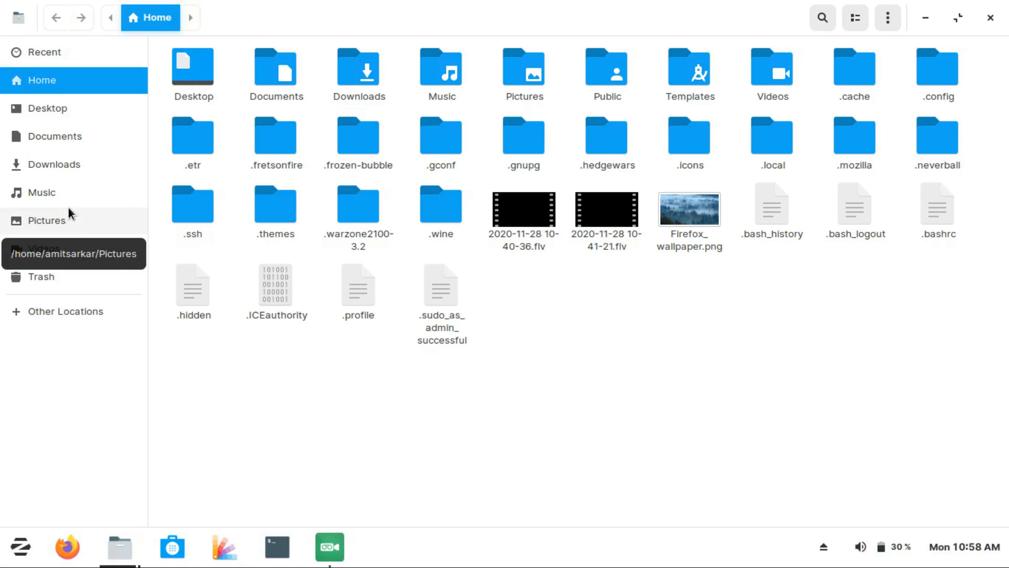
{"action": "mouse_move", "coordinate": [112, 186]}
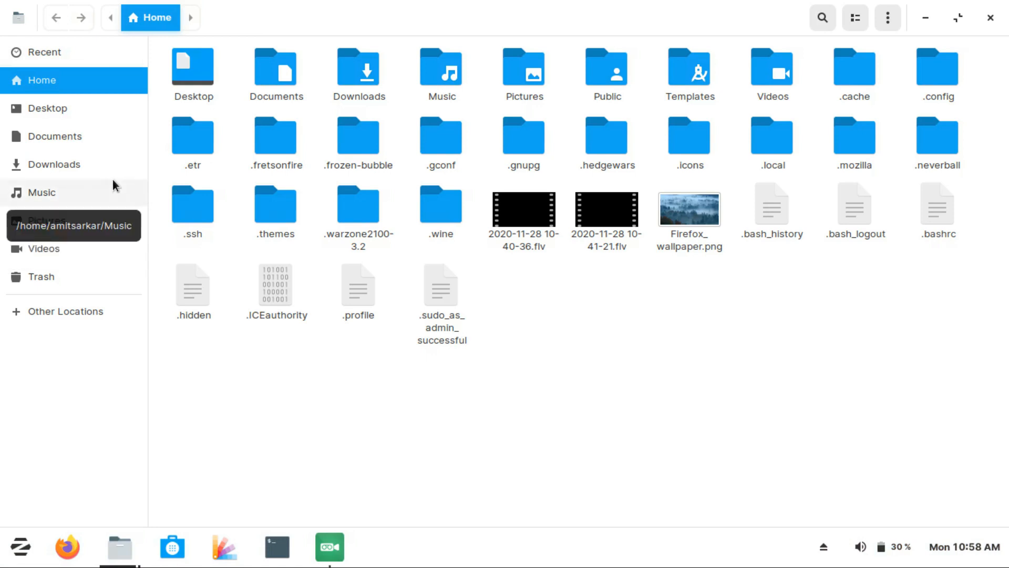
{"action": "left_click", "coordinate": [54, 164]}
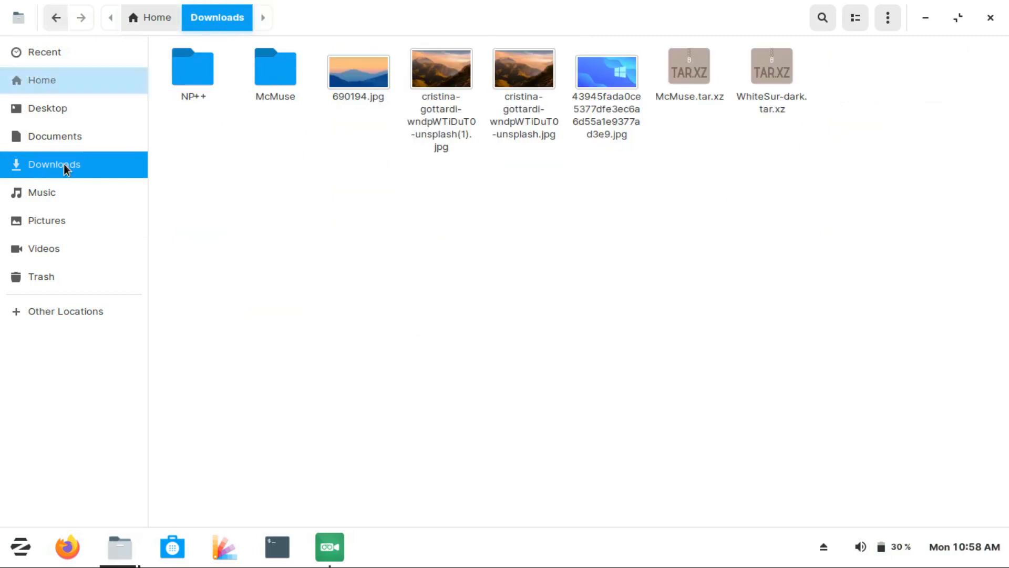
{"action": "left_click", "coordinate": [192, 68]}
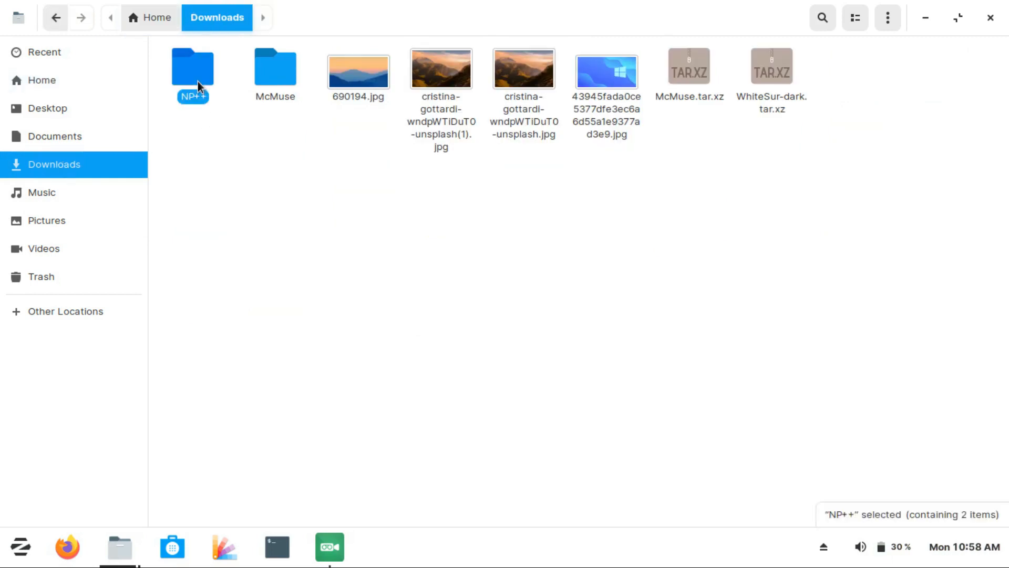
{"action": "double_click", "coordinate": [192, 64]}
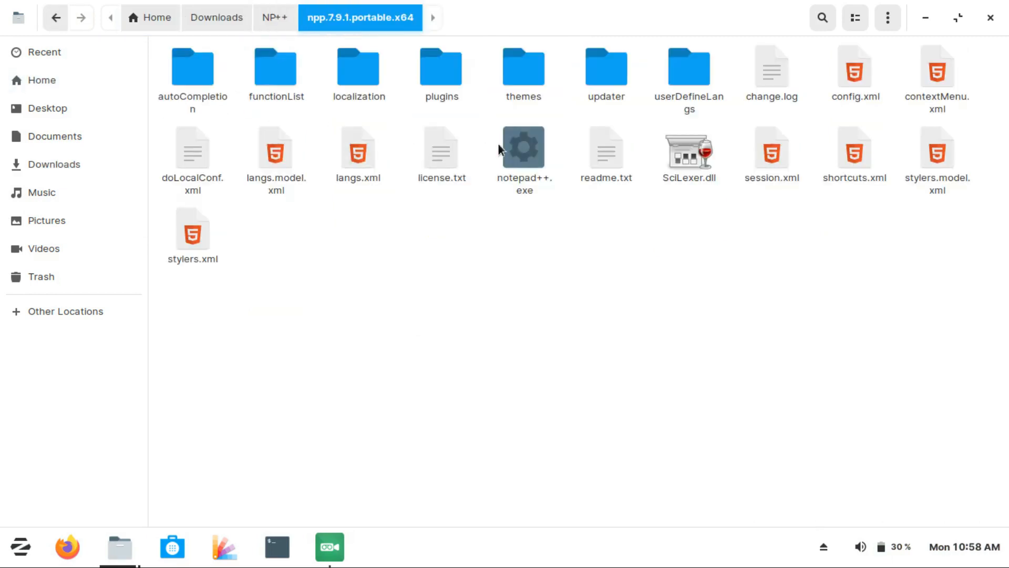
Run notepad++.exe, accepting the unknown Windows app warning
{"action": "left_click", "coordinate": [524, 148]}
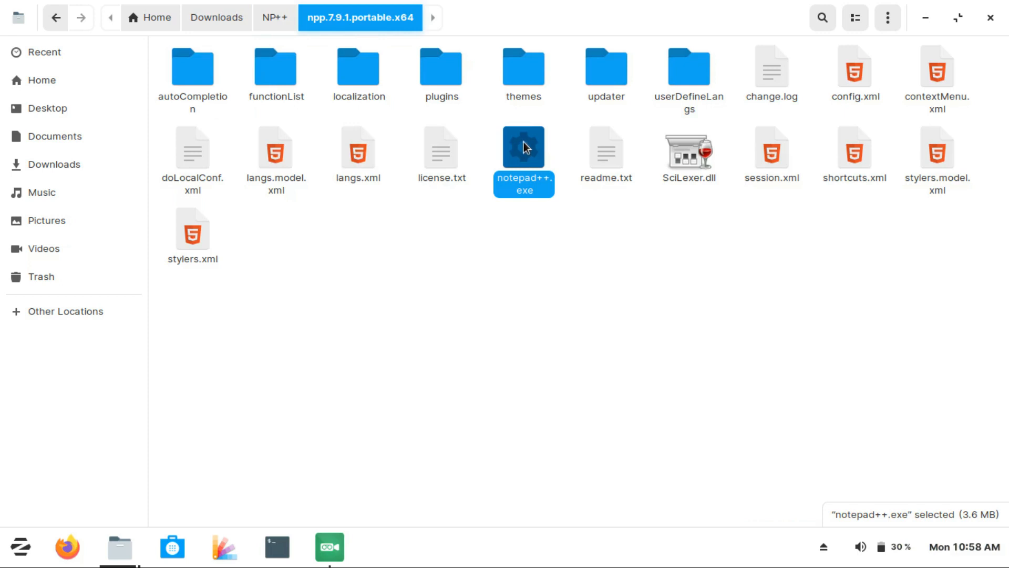
{"action": "double_click", "coordinate": [524, 146]}
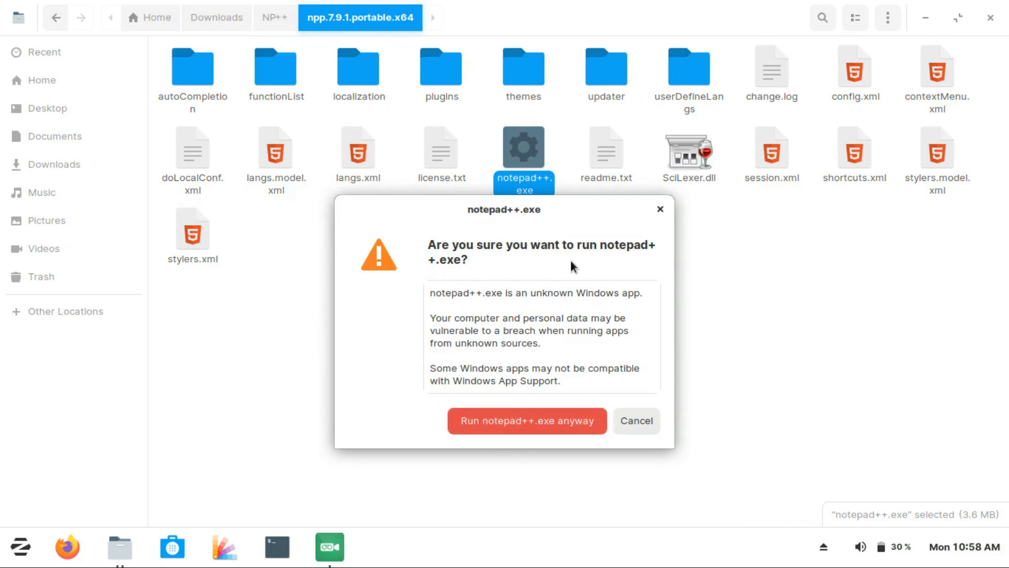
{"action": "mouse_move", "coordinate": [641, 291]}
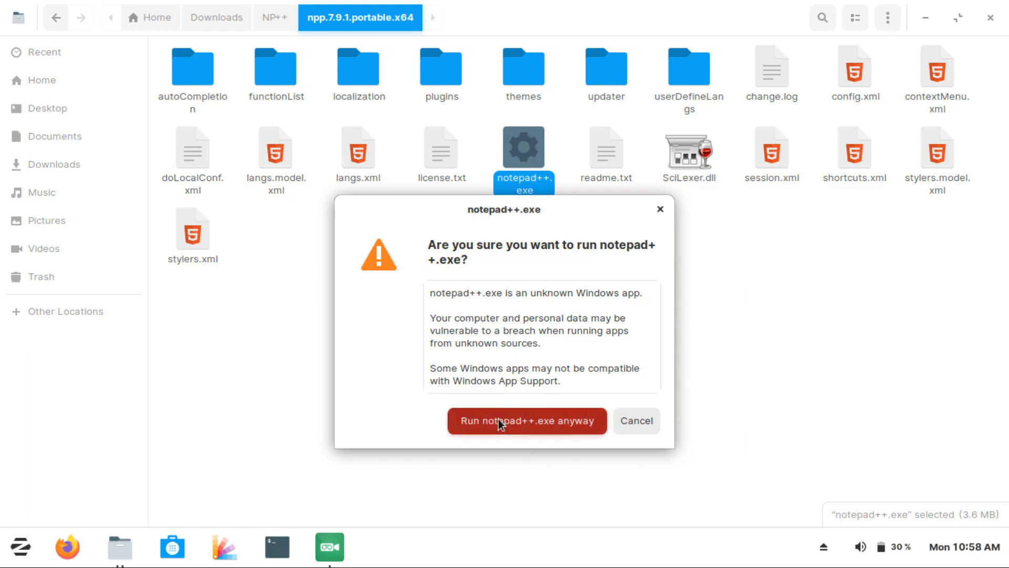
{"action": "left_click", "coordinate": [526, 420]}
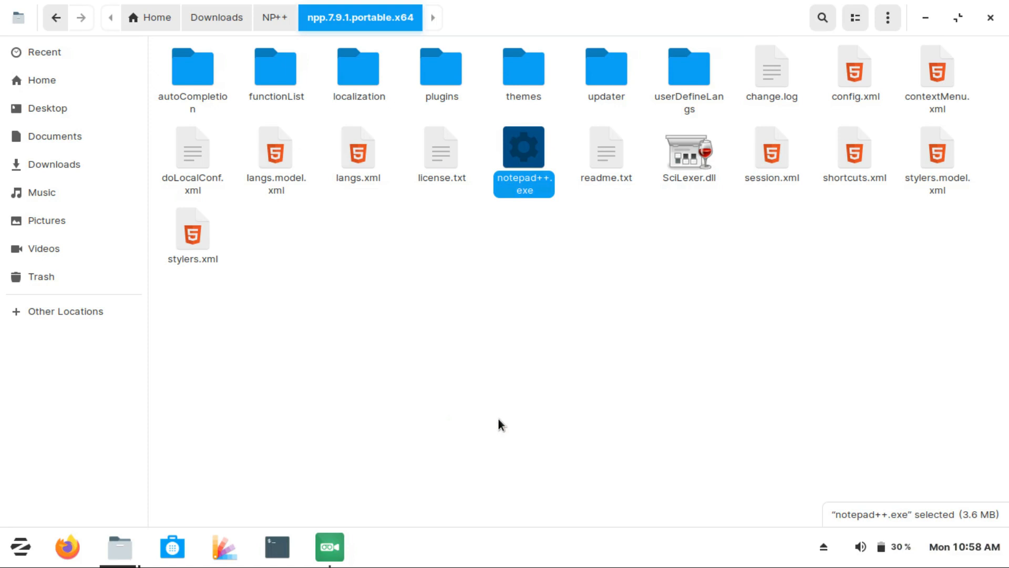
Close the Files window showing the npp.7.9.1.portable.x64 folder
{"action": "double_click", "coordinate": [524, 145]}
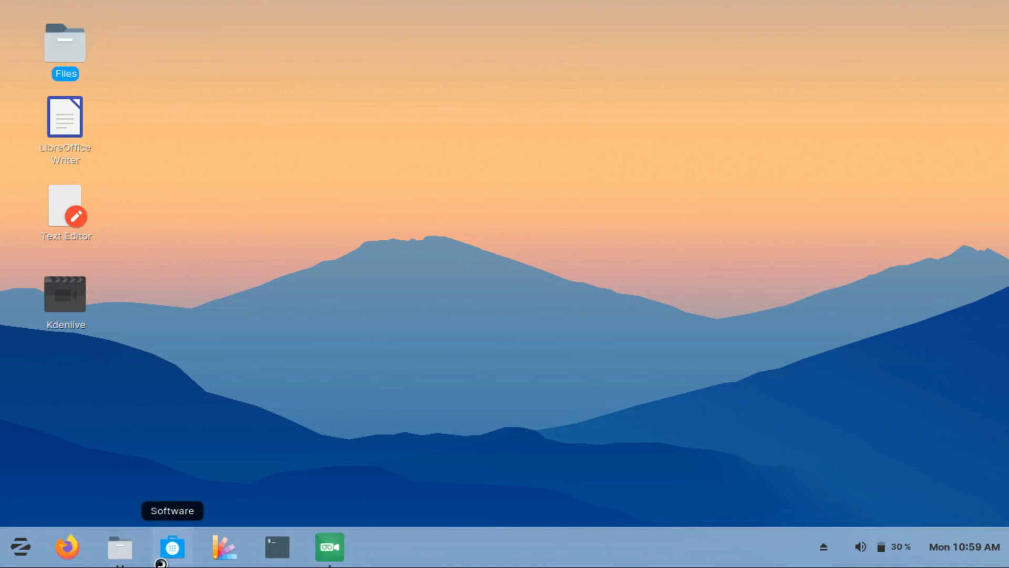
{"action": "left_click", "coordinate": [172, 546]}
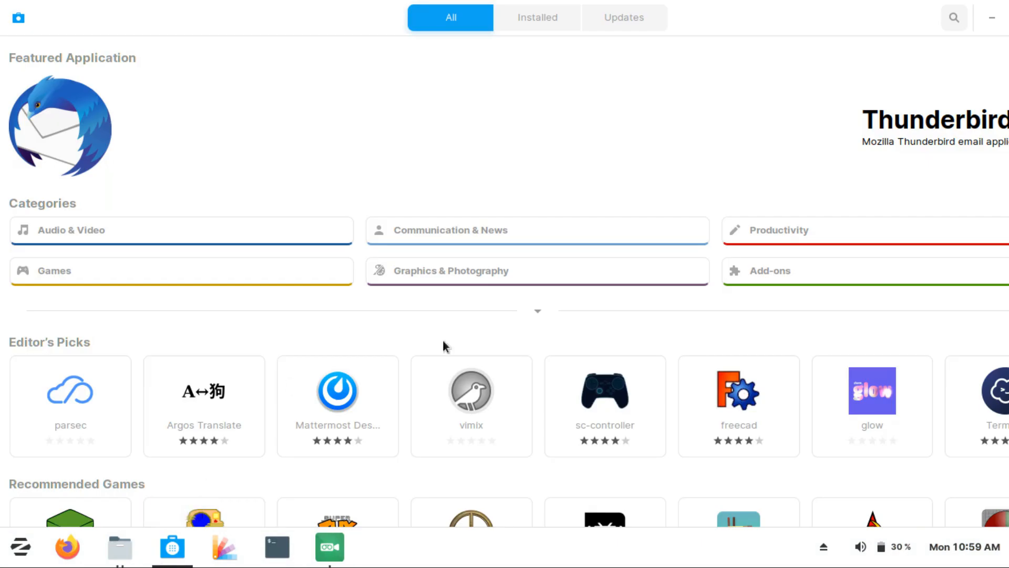
{"action": "mouse_move", "coordinate": [447, 399]}
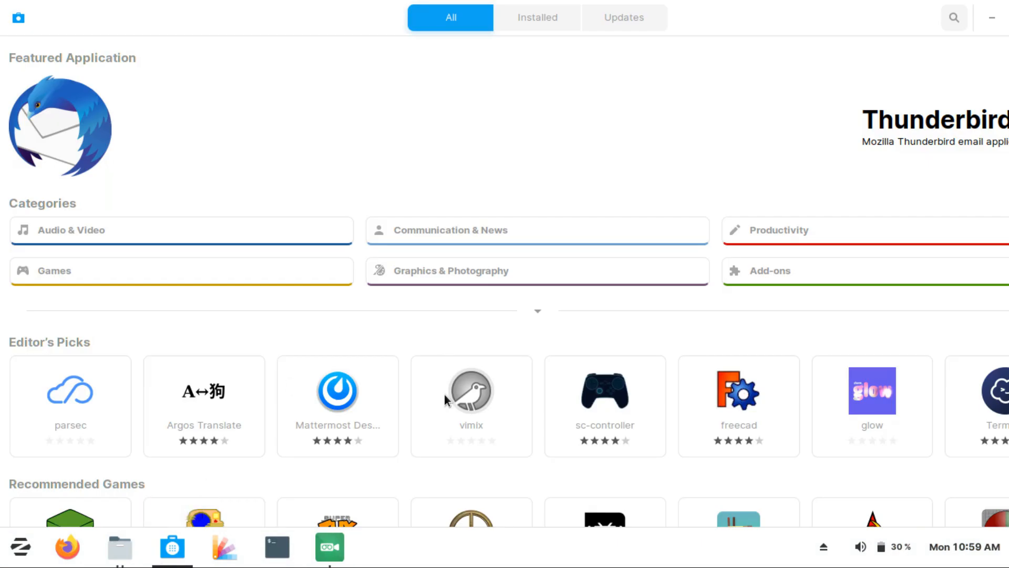
{"action": "scroll", "scroll_direction": "down", "scroll_amount": 3}
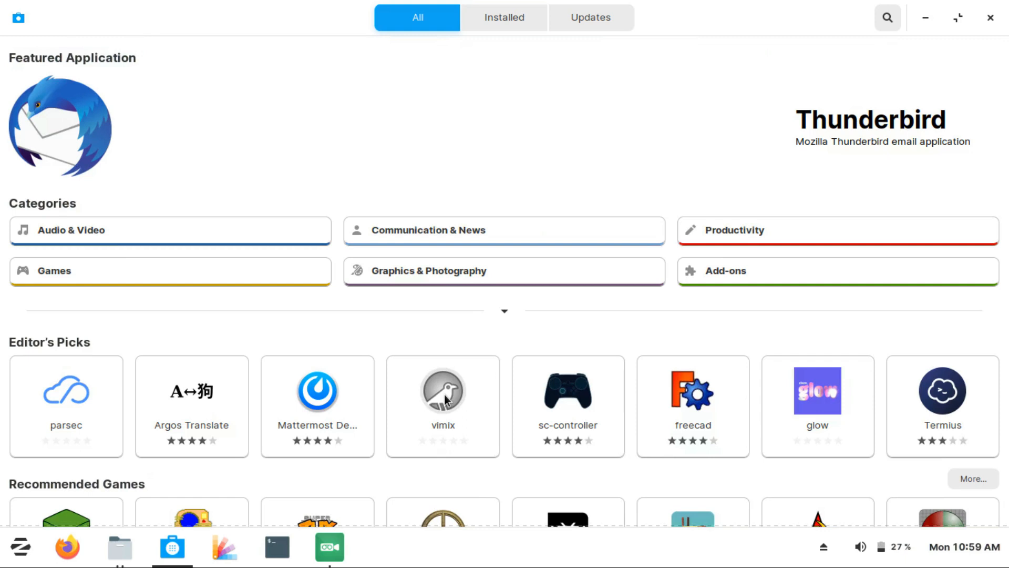
{"action": "mouse_move", "coordinate": [481, 316]}
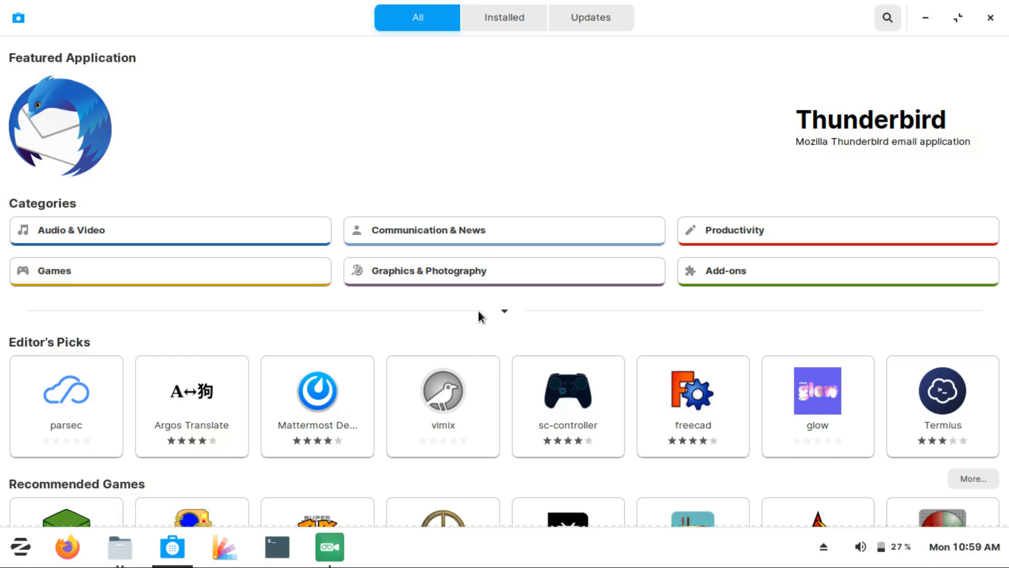
{"action": "mouse_move", "coordinate": [456, 318]}
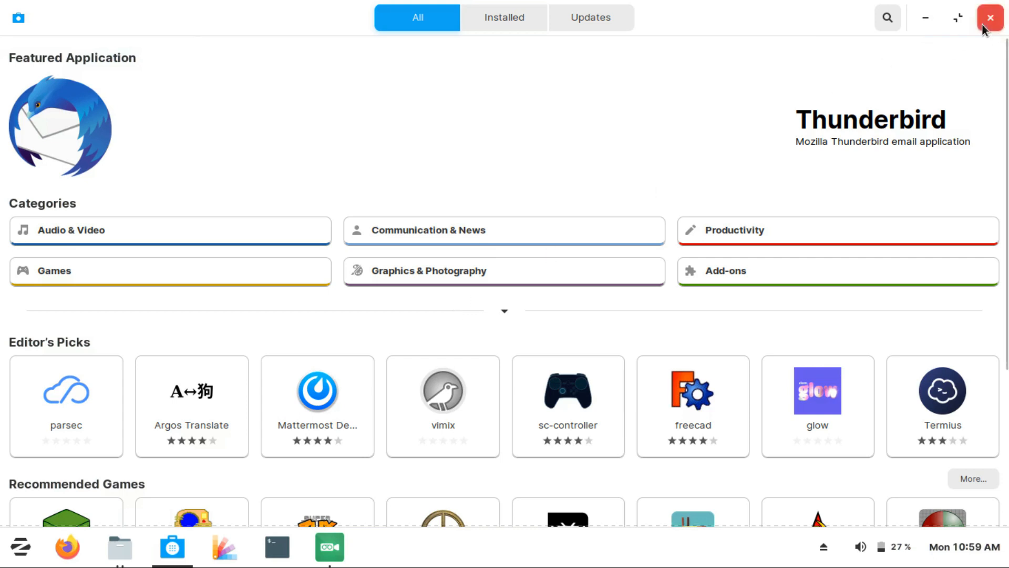
{"action": "left_click", "coordinate": [989, 18]}
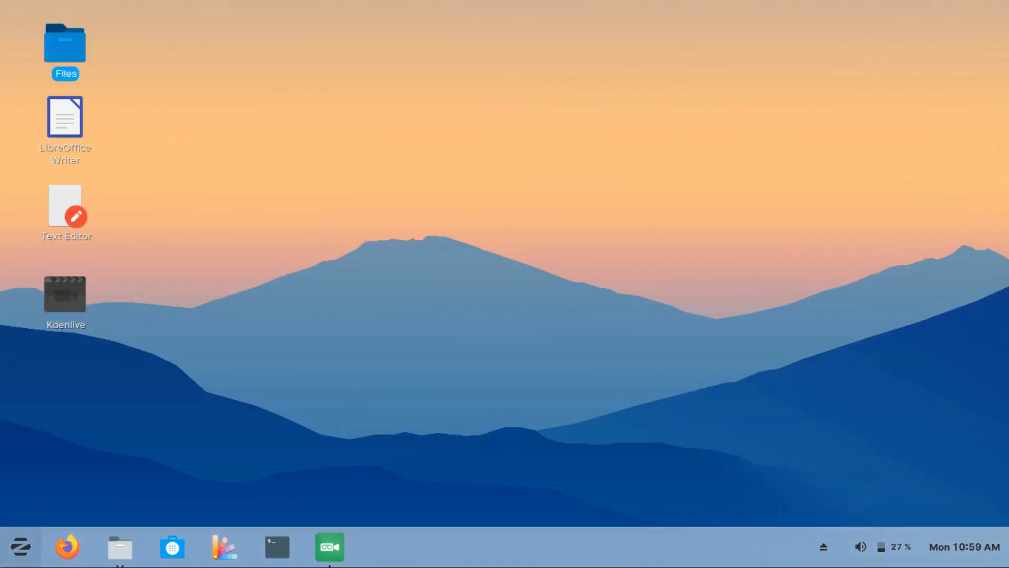
Launch Settings from the applications menu to view the Zorin OS 15.3 About details
{"action": "left_click", "coordinate": [19, 547]}
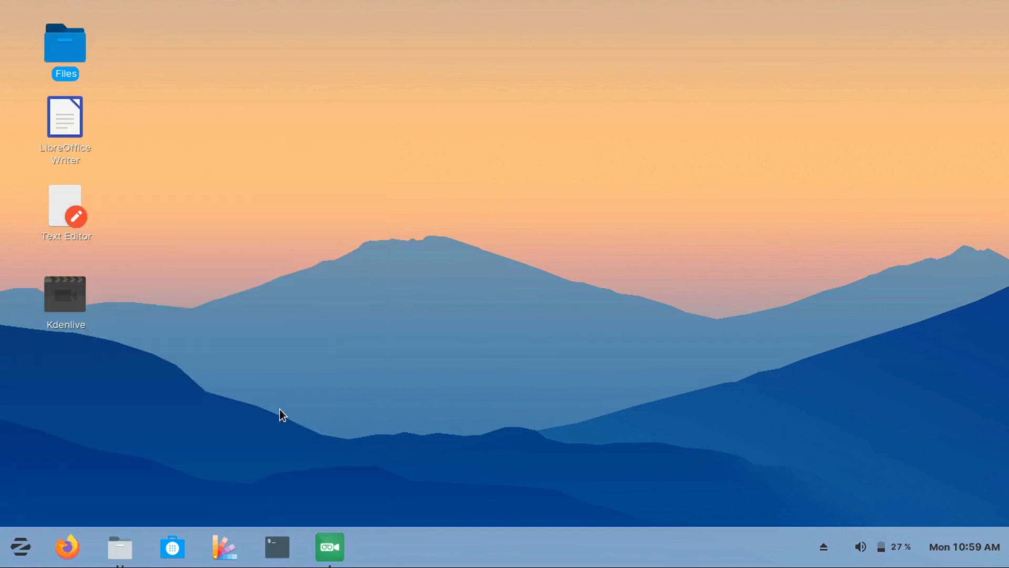
{"action": "left_click", "coordinate": [381, 547]}
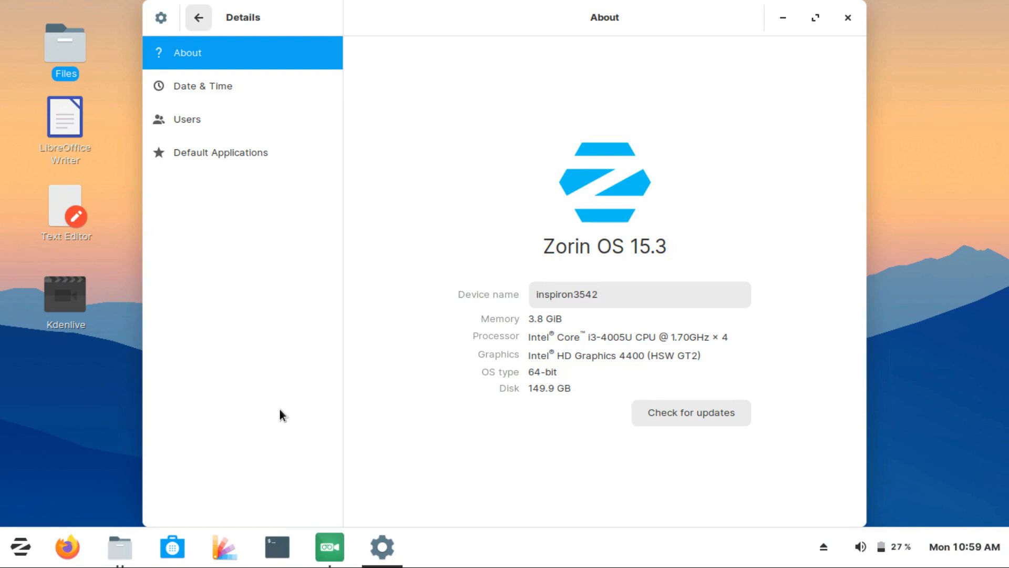
{"action": "mouse_move", "coordinate": [347, 190]}
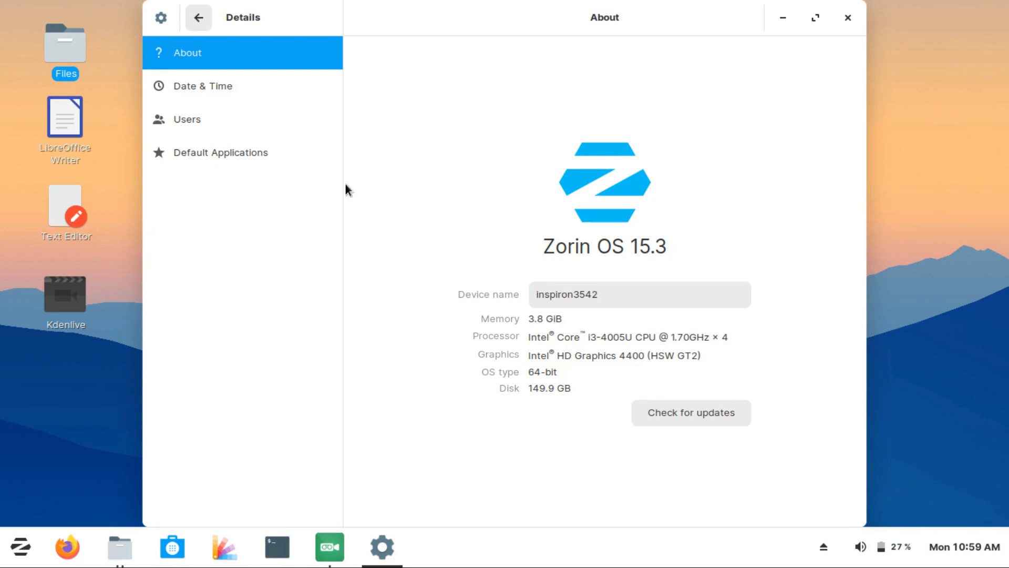
{"action": "mouse_move", "coordinate": [627, 133]}
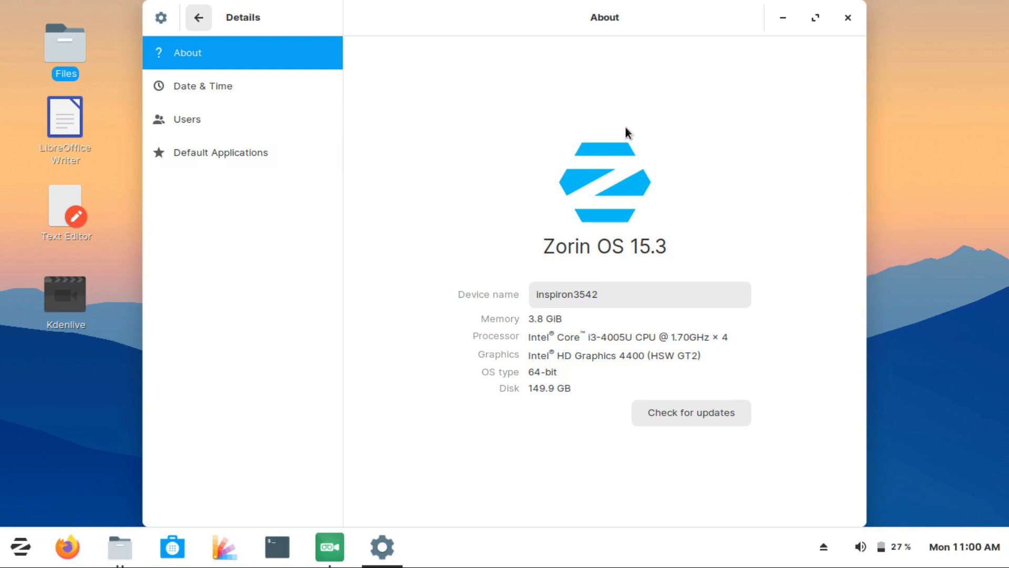
{"action": "mouse_move", "coordinate": [520, 114]}
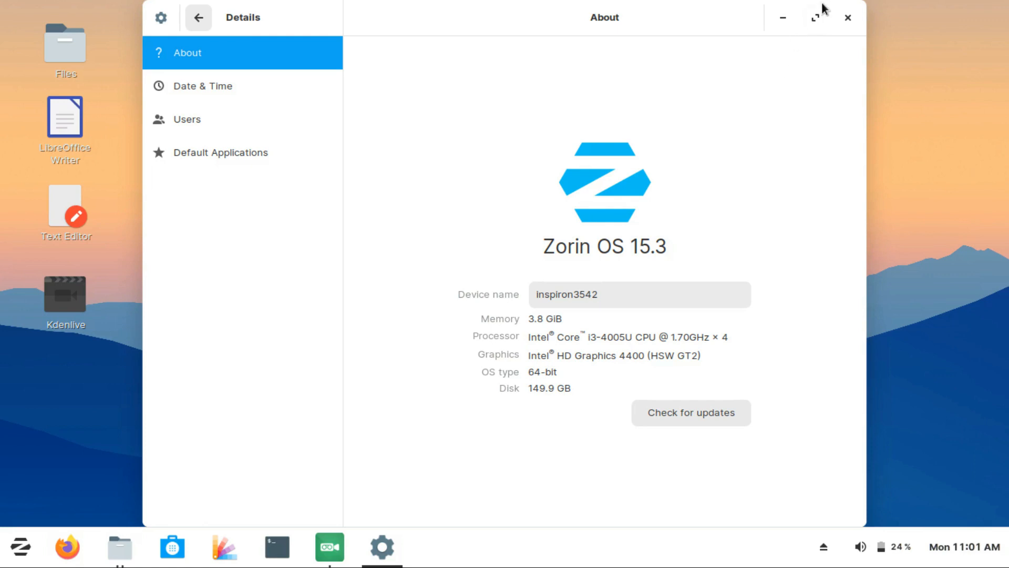
Close Settings and open Zorin Appearance on its Desktop layout section
{"action": "left_click", "coordinate": [847, 18]}
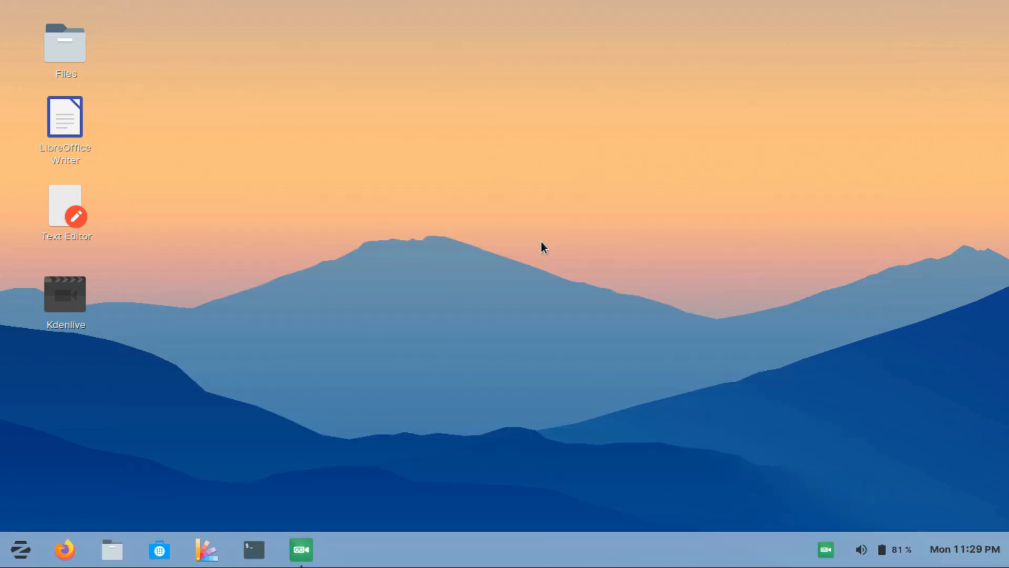
{"action": "mouse_move", "coordinate": [498, 269]}
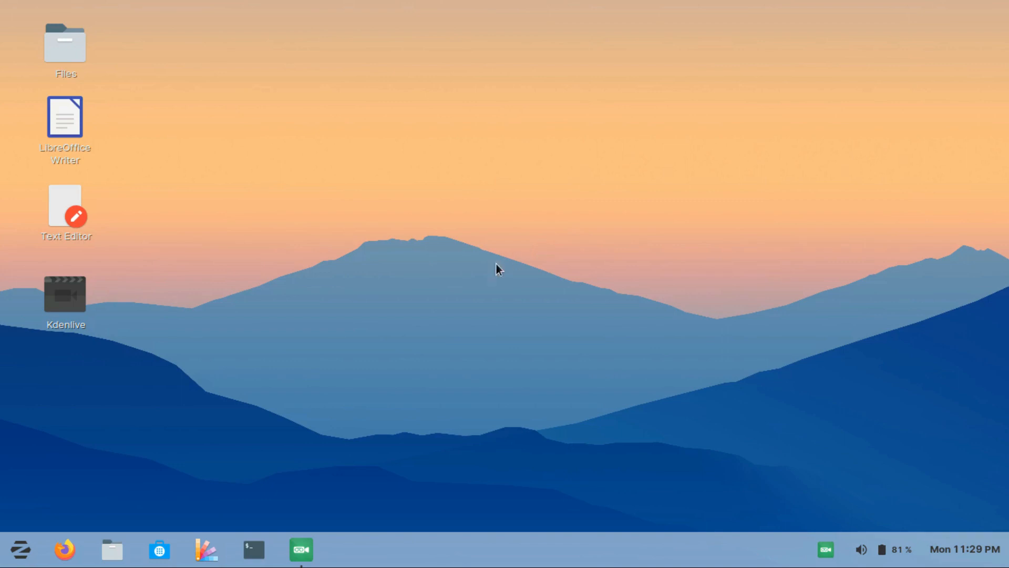
{"action": "mouse_move", "coordinate": [206, 548]}
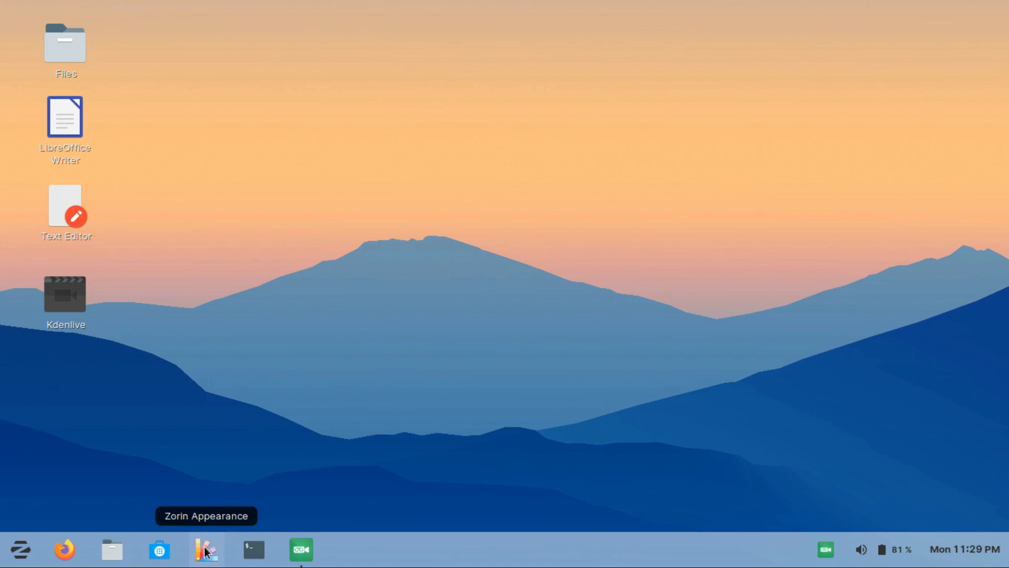
{"action": "left_click", "coordinate": [206, 549]}
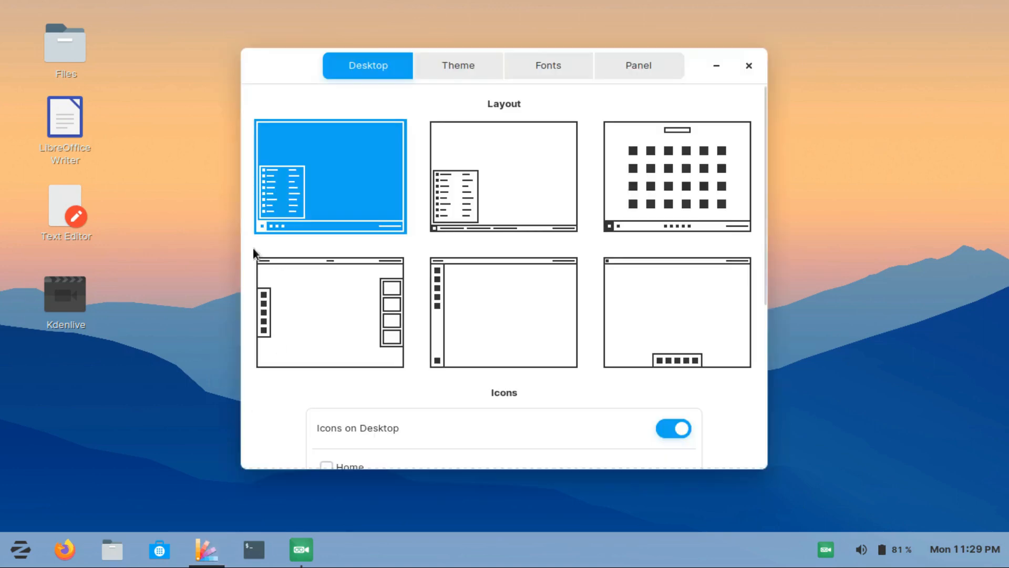
{"action": "mouse_move", "coordinate": [381, 198]}
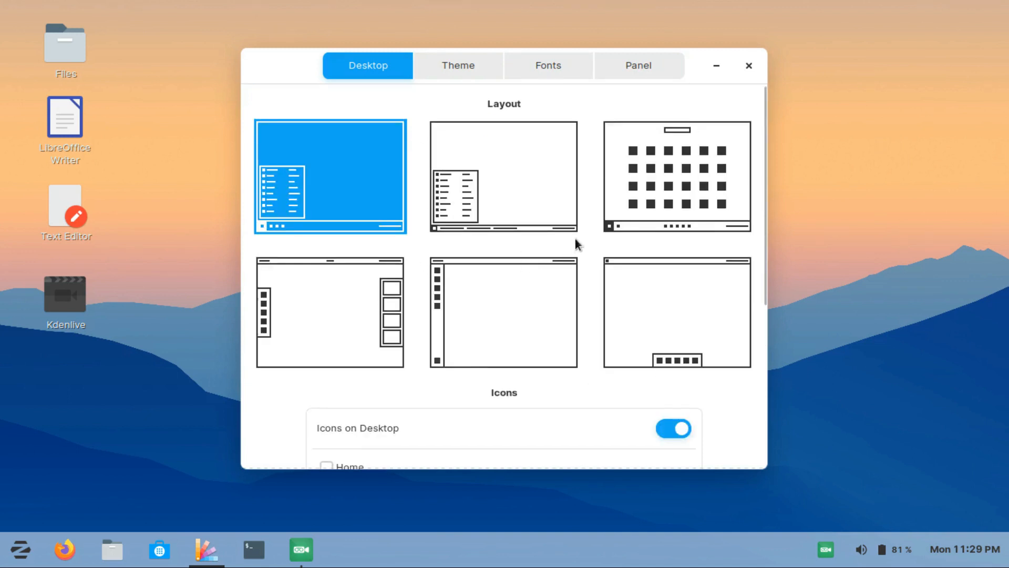
{"action": "left_click", "coordinate": [676, 312]}
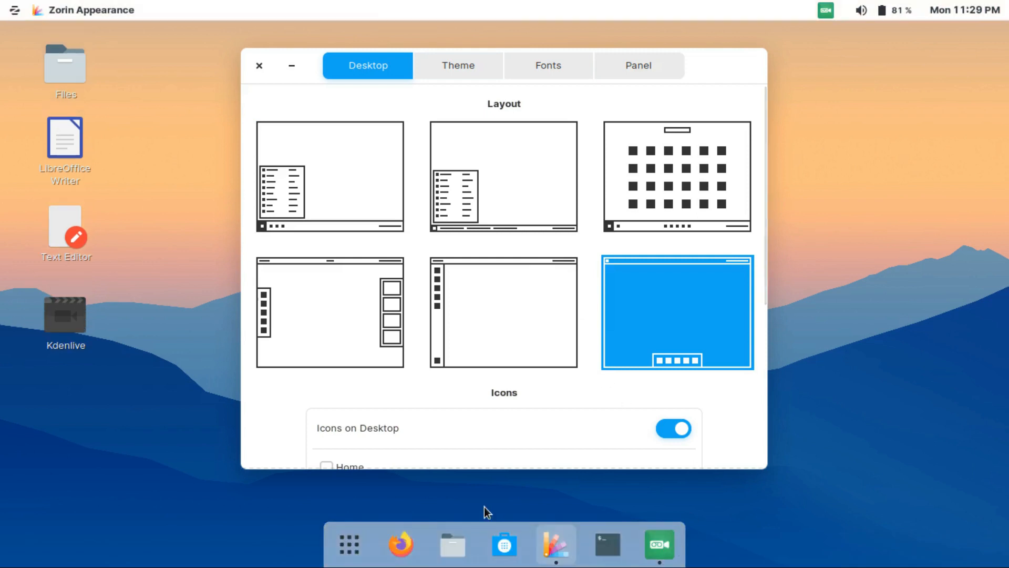
{"action": "left_click", "coordinate": [83, 10]}
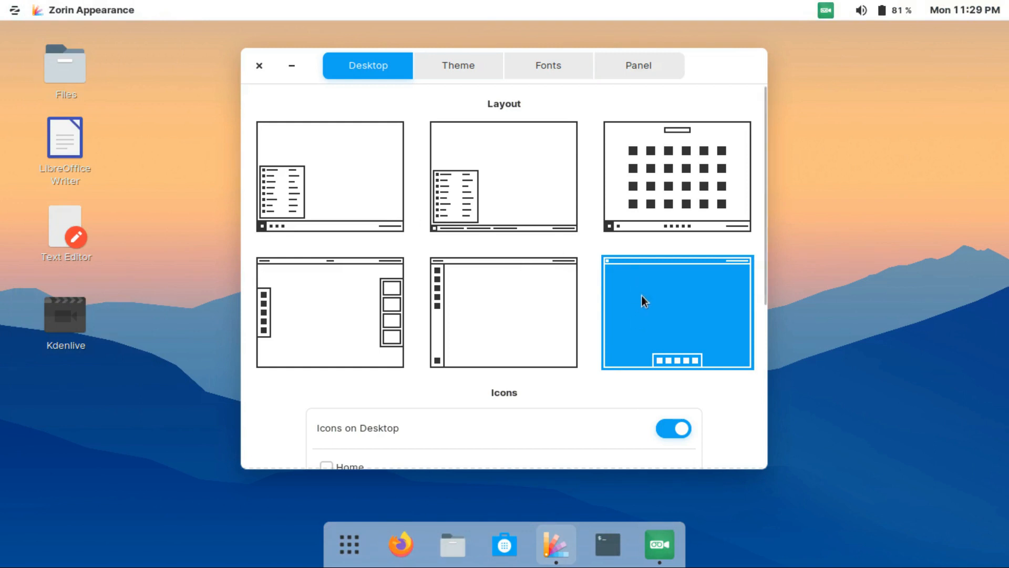
{"action": "mouse_move", "coordinate": [502, 293]}
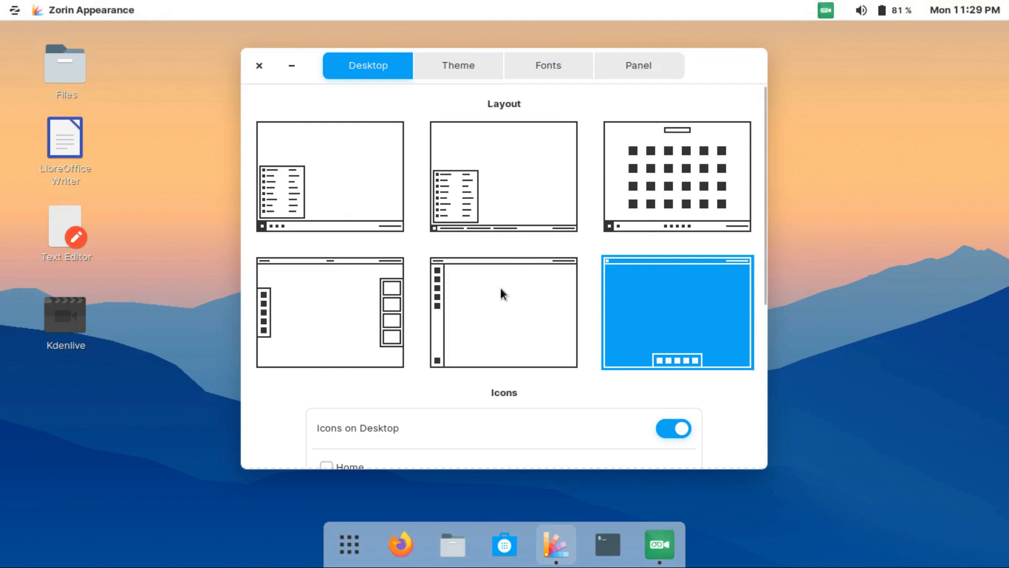
{"action": "left_click", "coordinate": [502, 312]}
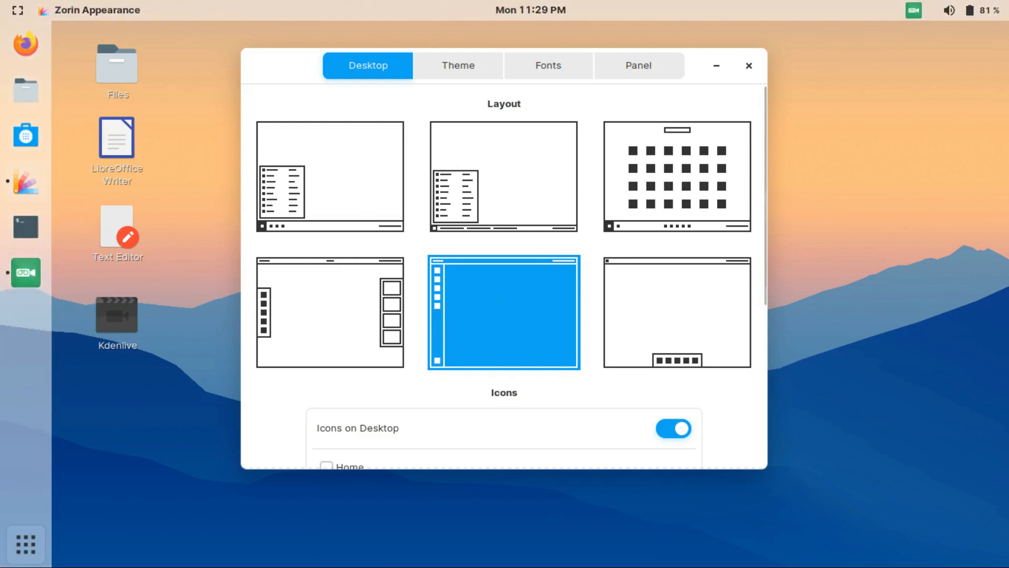
{"action": "left_click", "coordinate": [676, 176]}
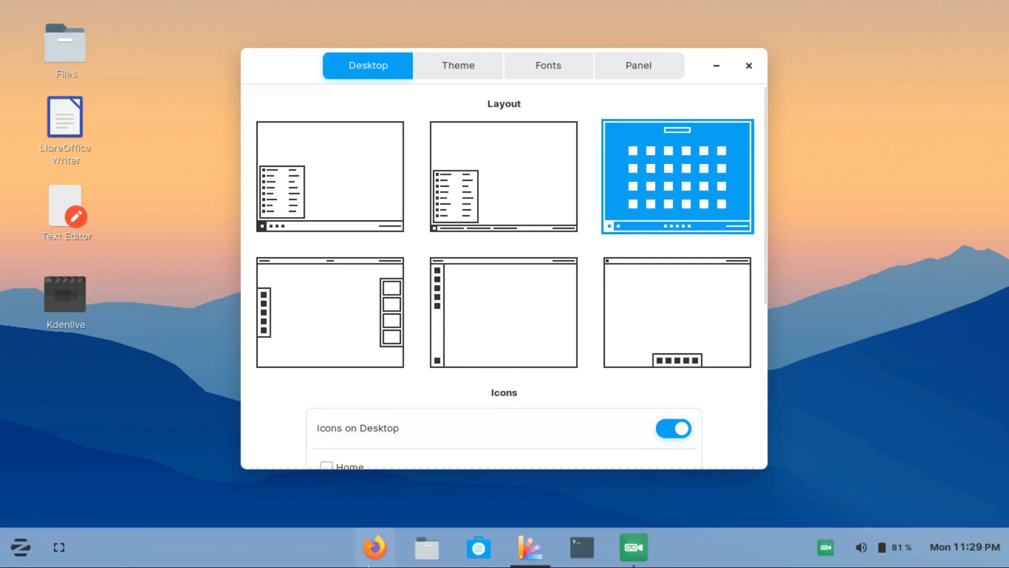
{"action": "mouse_move", "coordinate": [478, 548]}
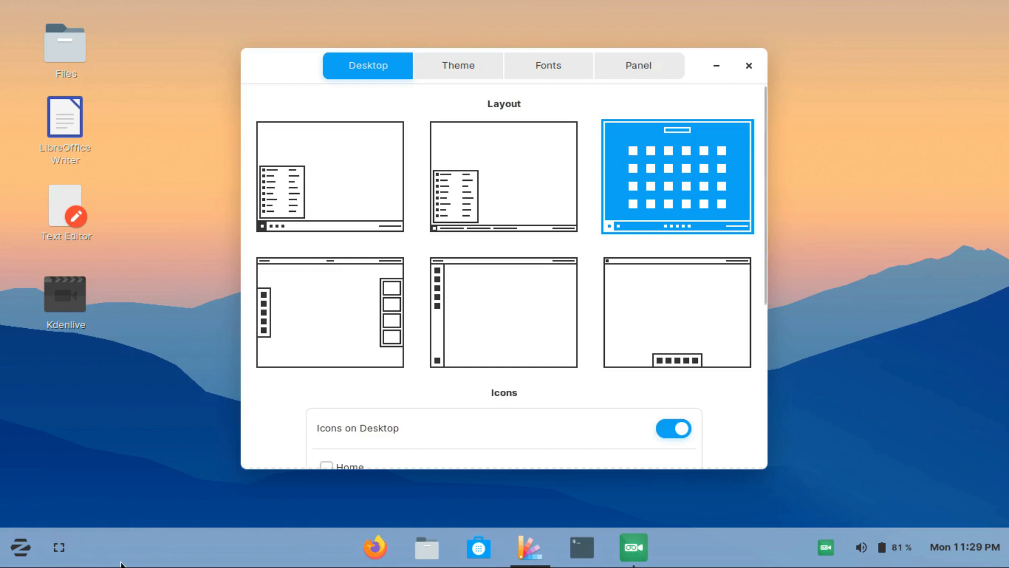
{"action": "mouse_move", "coordinate": [395, 283]}
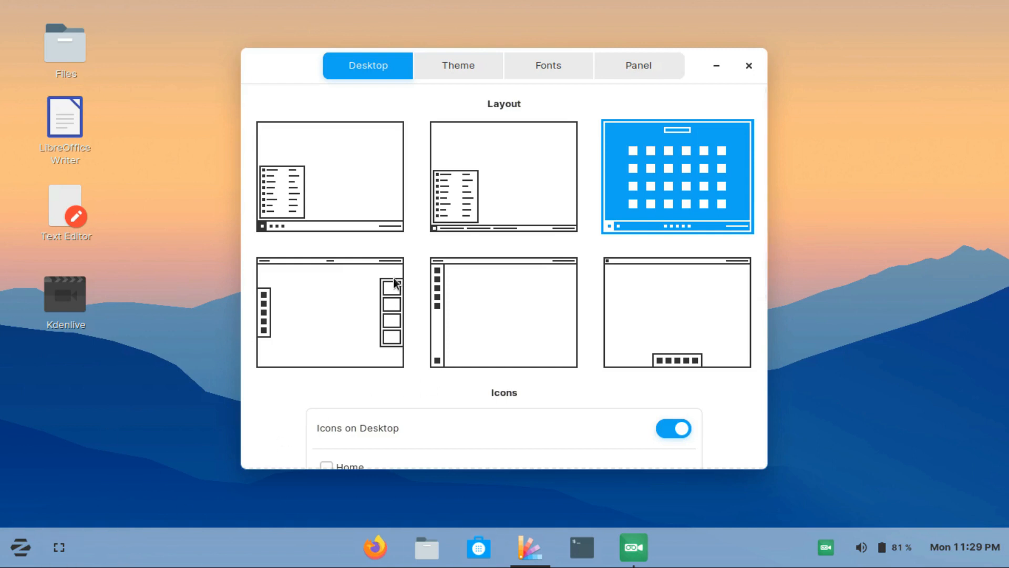
{"action": "left_click", "coordinate": [329, 177]}
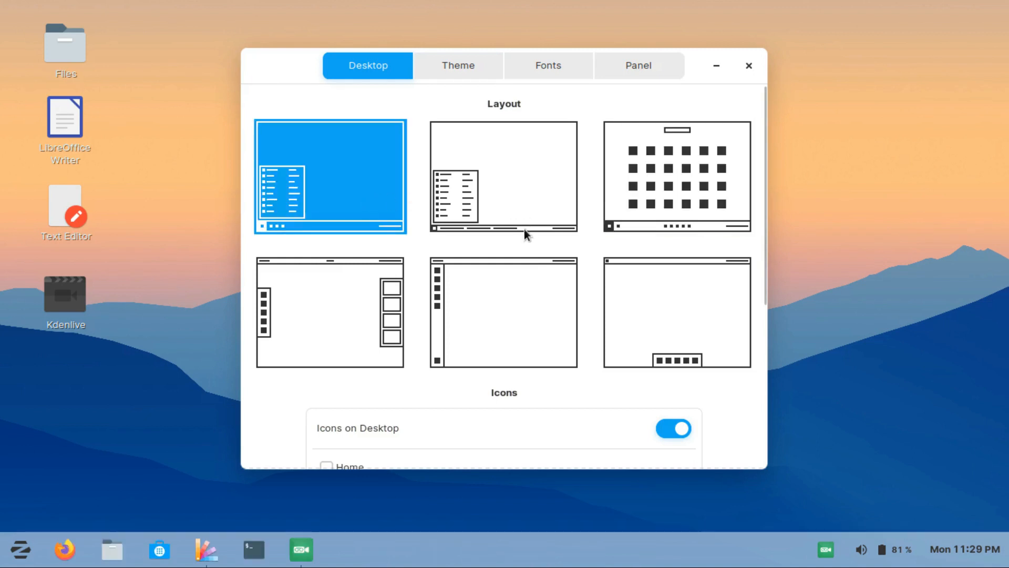
Browse Zorin Appearance's Theme and Fonts sections, then close it and open the applications menu
{"action": "left_click", "coordinate": [458, 65]}
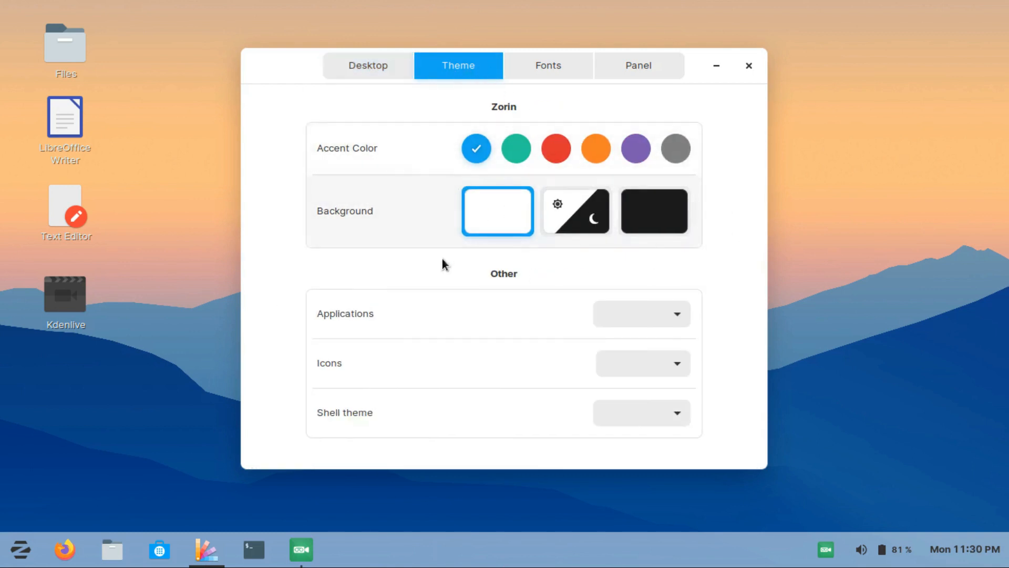
{"action": "mouse_move", "coordinate": [510, 199]}
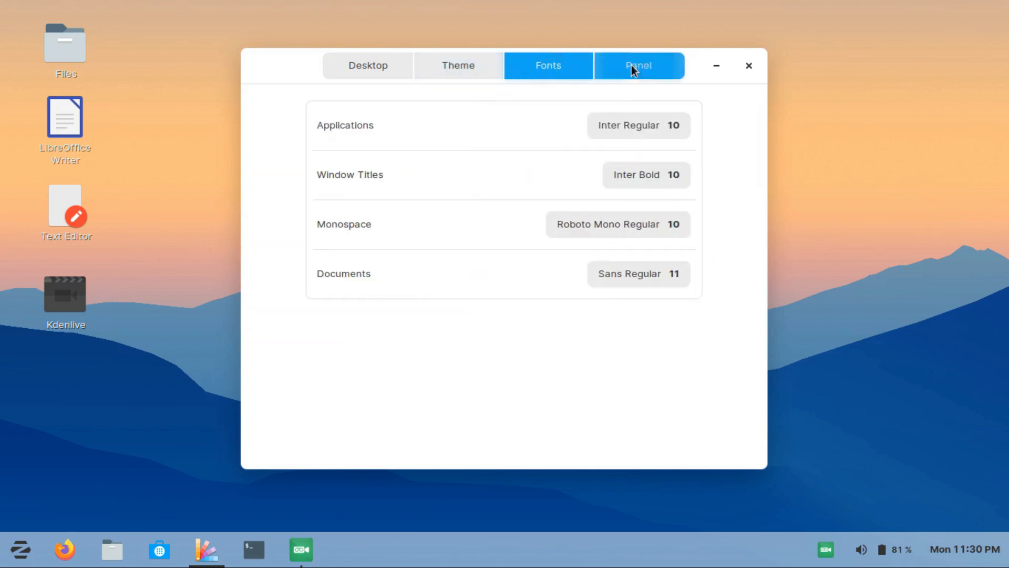
{"action": "left_click", "coordinate": [638, 65]}
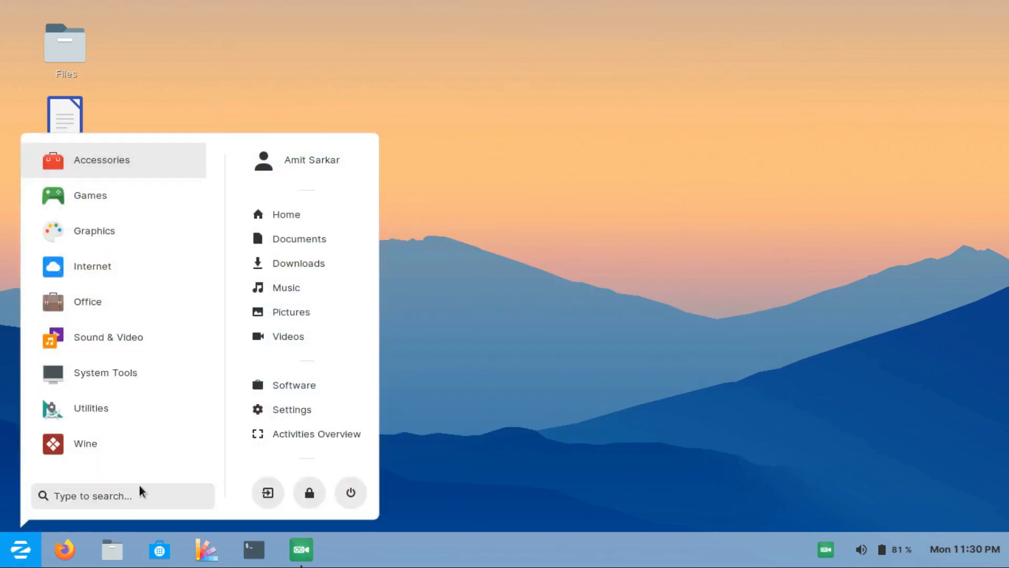
Search 'tweaks', launch GNOME Tweaks, restore its window from full screen, then close it
{"action": "type", "text": "t"}
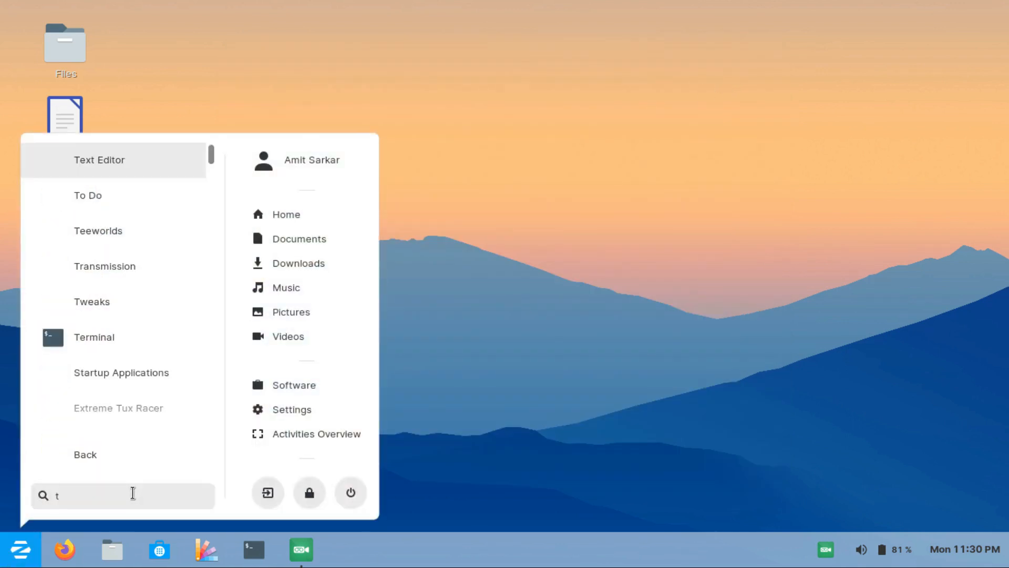
{"action": "type", "text": "weaks"}
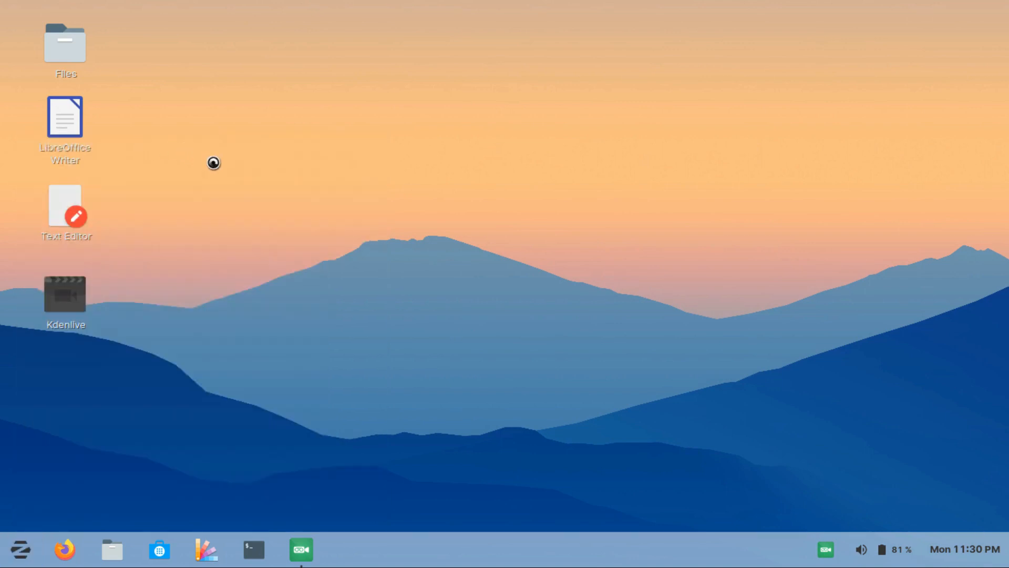
{"action": "left_click", "coordinate": [348, 549]}
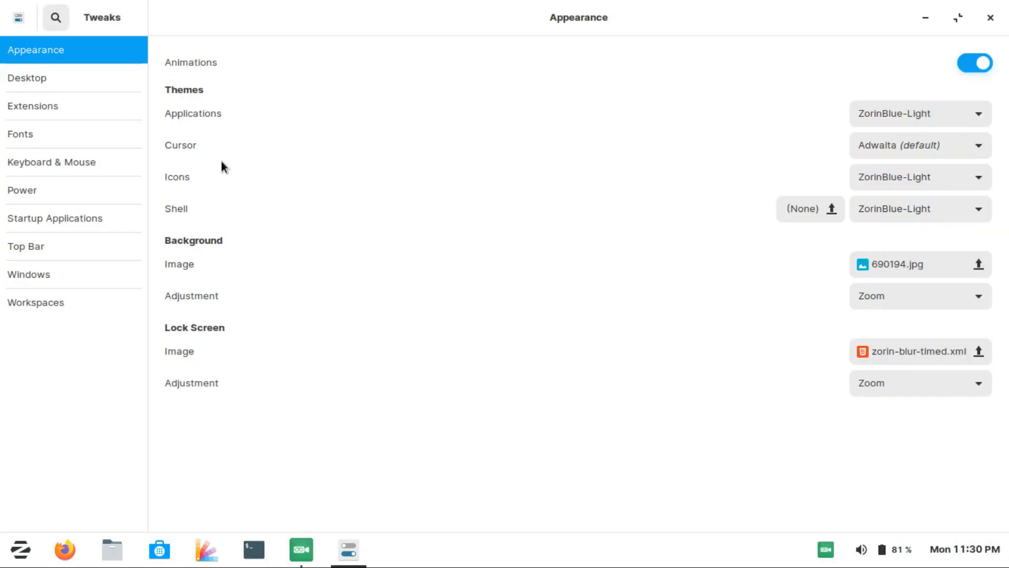
{"action": "left_click", "coordinate": [958, 18]}
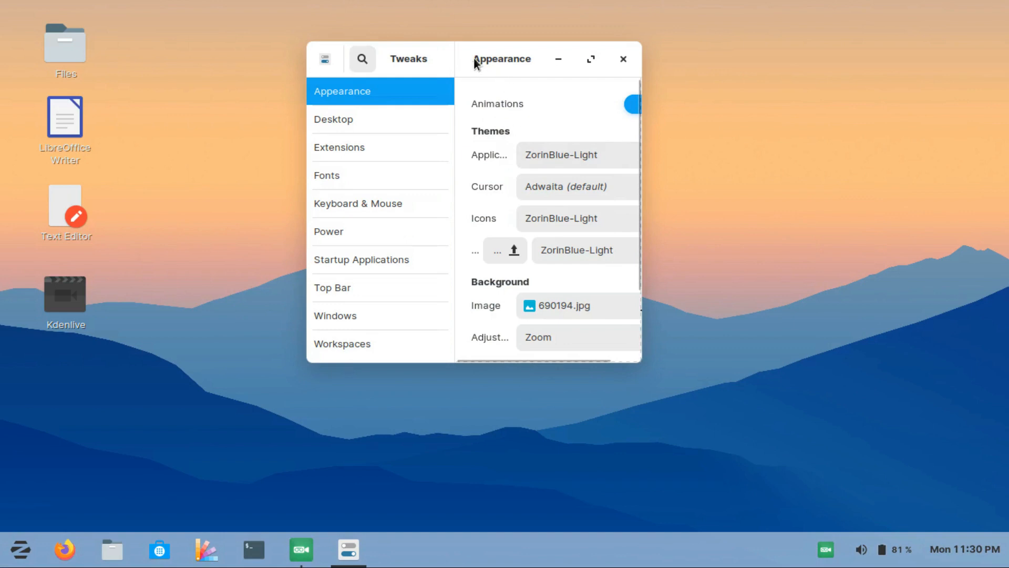
{"action": "left_click", "coordinate": [622, 58]}
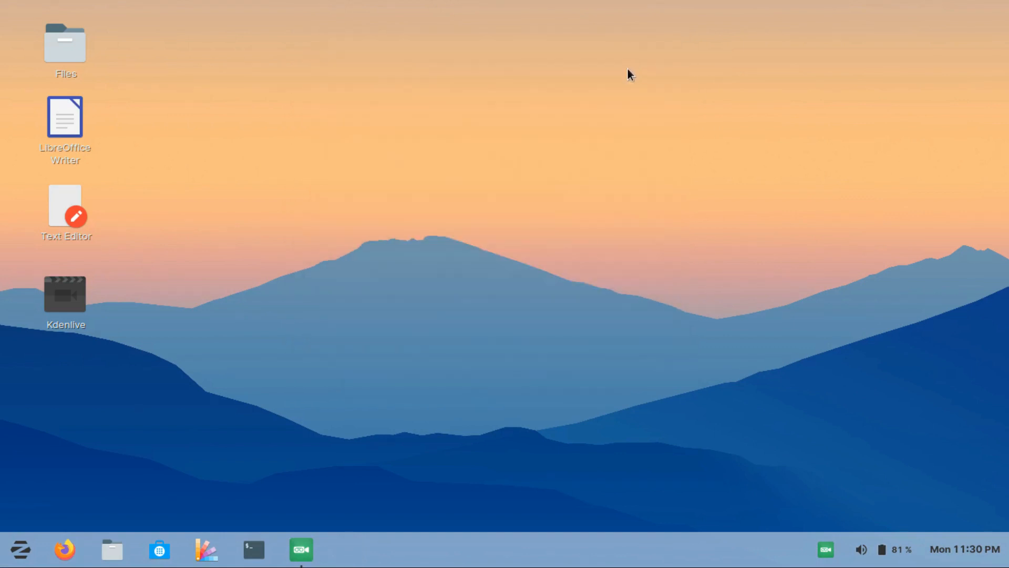
{"action": "mouse_move", "coordinate": [509, 149]}
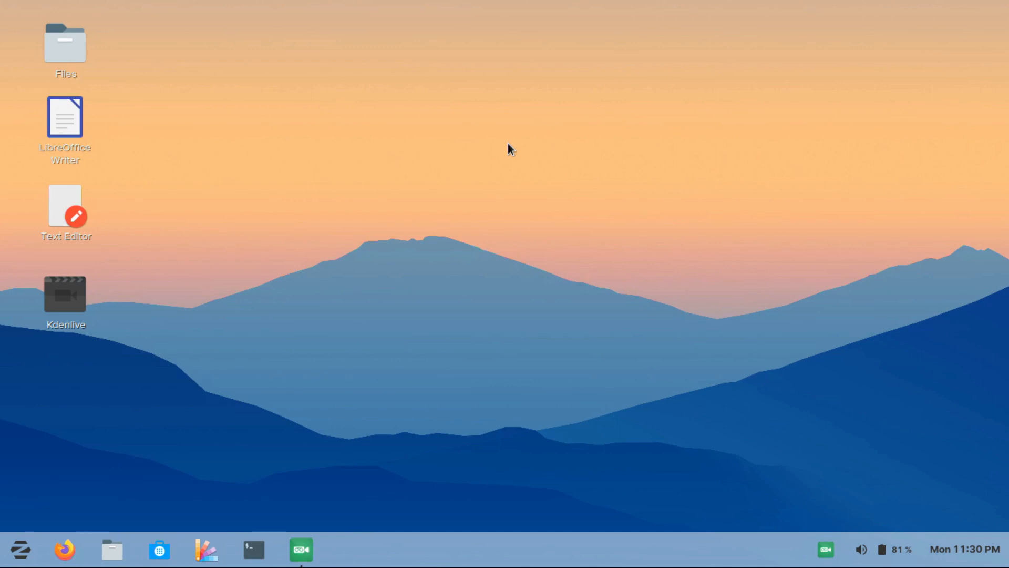
{"action": "mouse_move", "coordinate": [472, 252]}
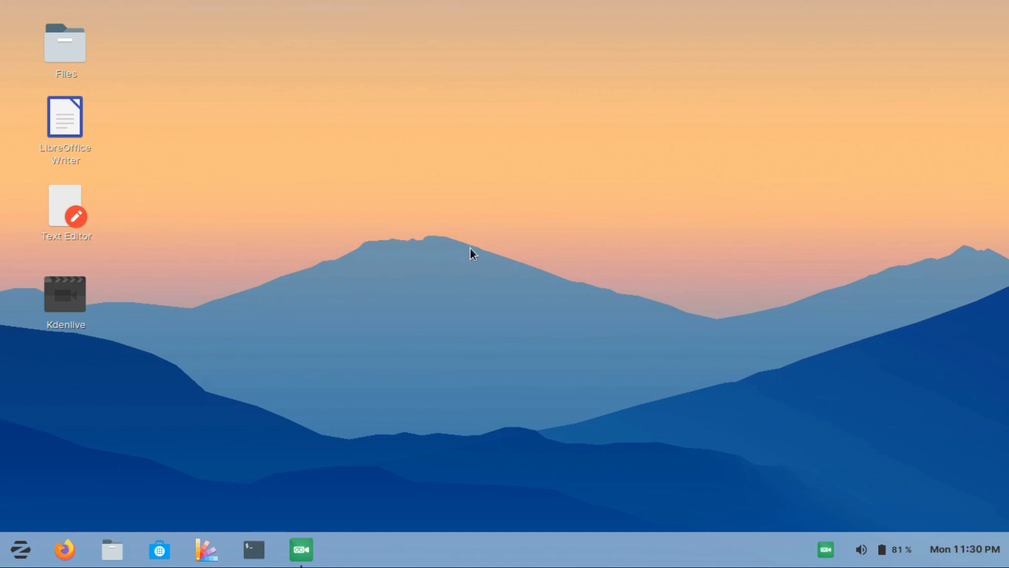
{"action": "mouse_move", "coordinate": [362, 317]}
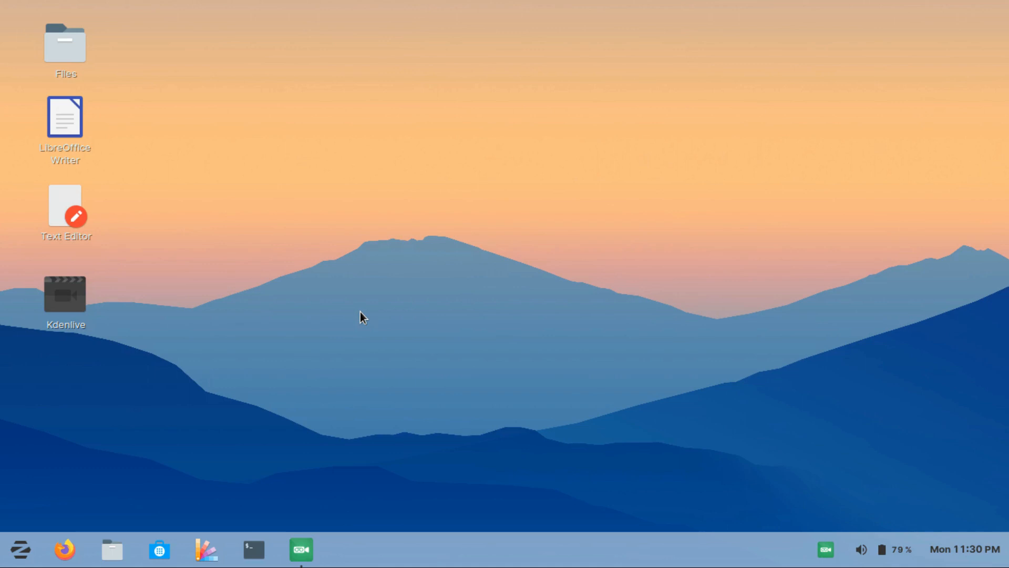
{"action": "mouse_move", "coordinate": [184, 545]}
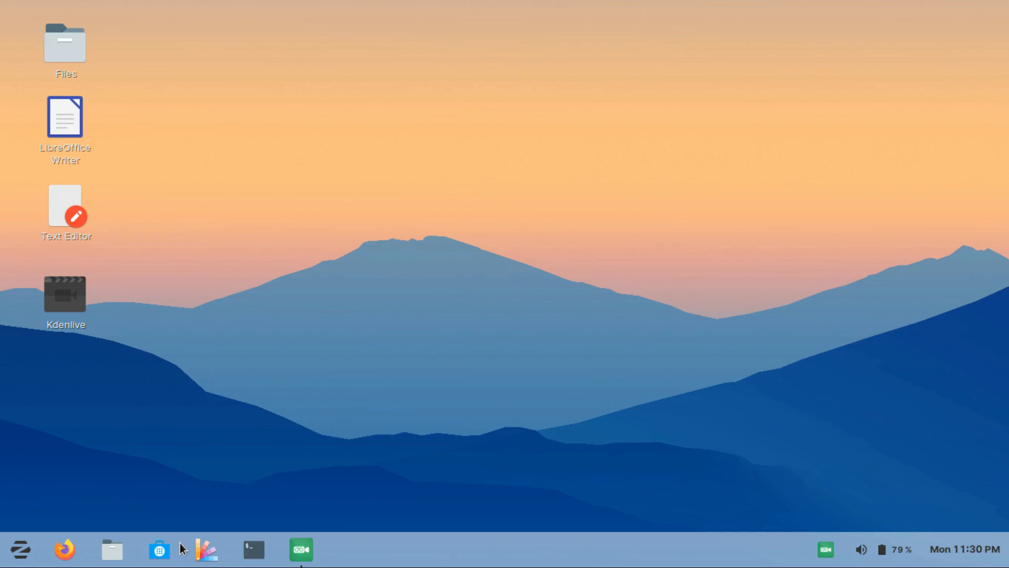
{"action": "mouse_move", "coordinate": [359, 347]}
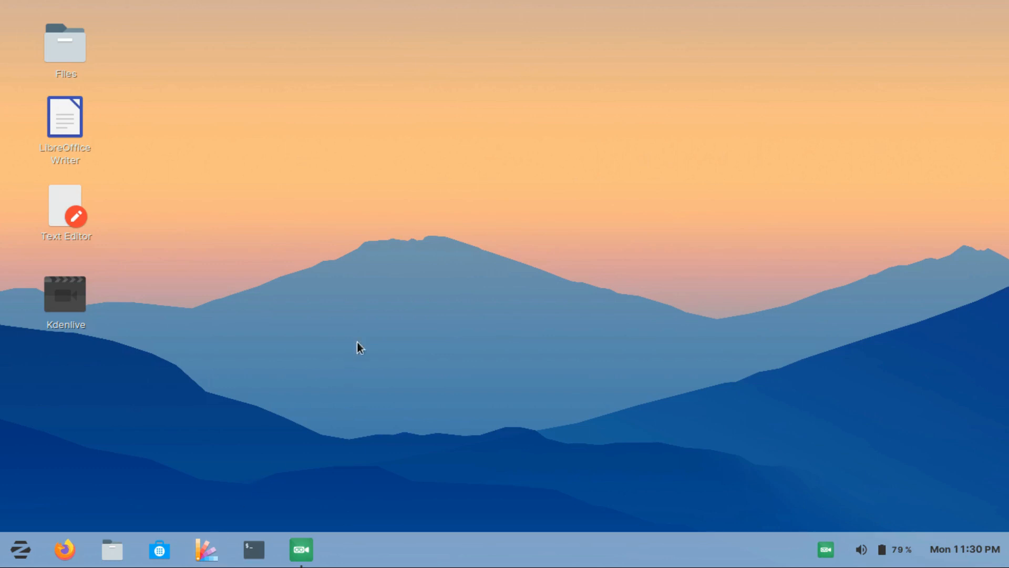
{"action": "mouse_move", "coordinate": [375, 315]}
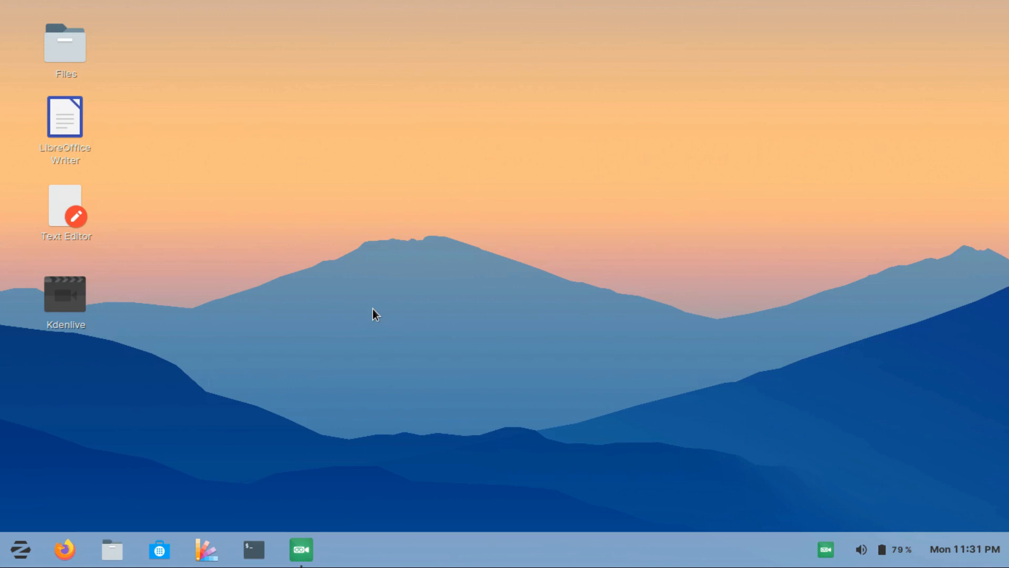
{"action": "mouse_move", "coordinate": [95, 66]}
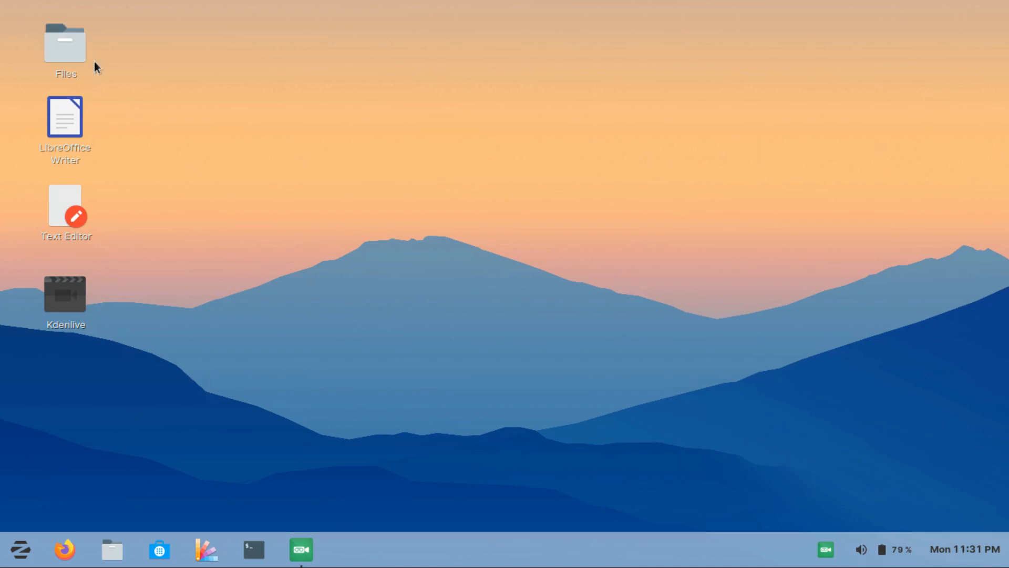
{"action": "mouse_move", "coordinate": [123, 99]}
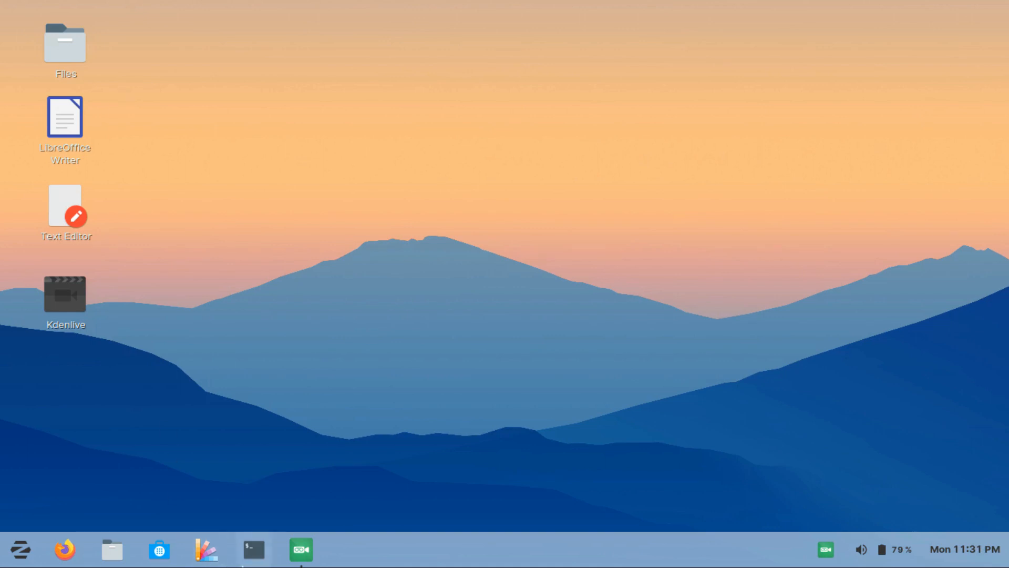
{"action": "mouse_move", "coordinate": [105, 210]}
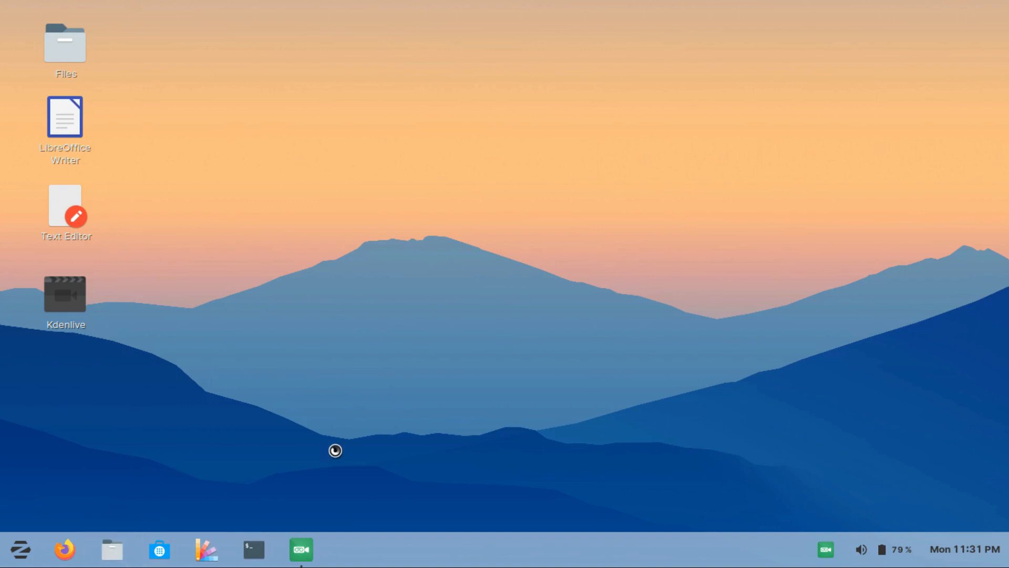
{"action": "left_click", "coordinate": [111, 549]}
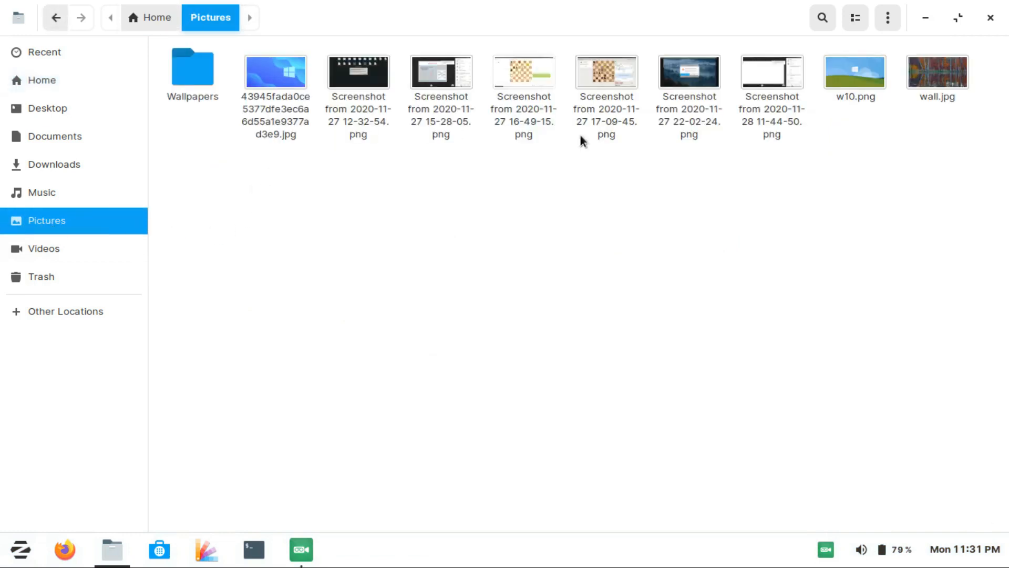
{"action": "left_click", "coordinate": [688, 84]}
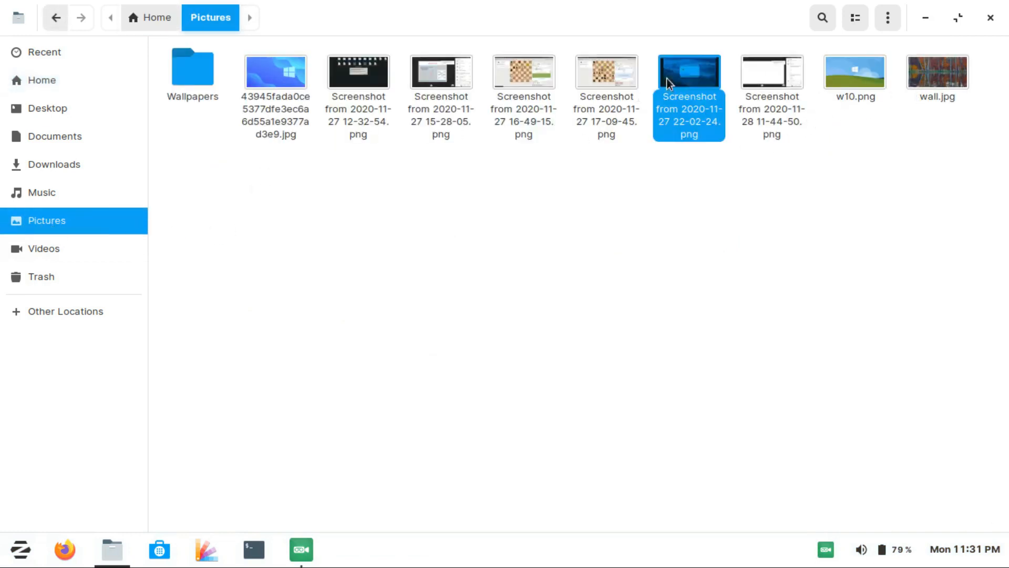
{"action": "double_click", "coordinate": [689, 71]}
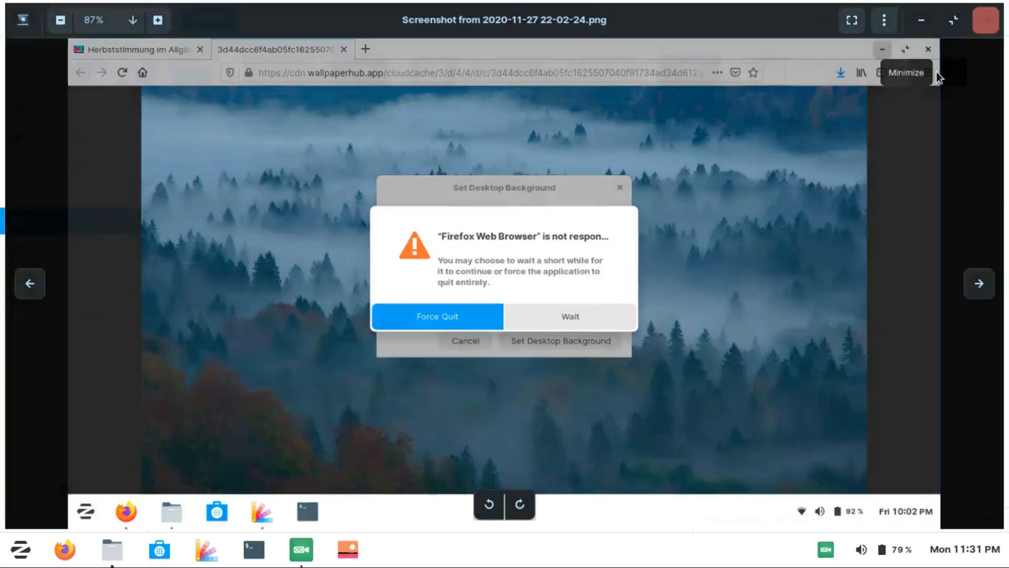
{"action": "left_click", "coordinate": [437, 316]}
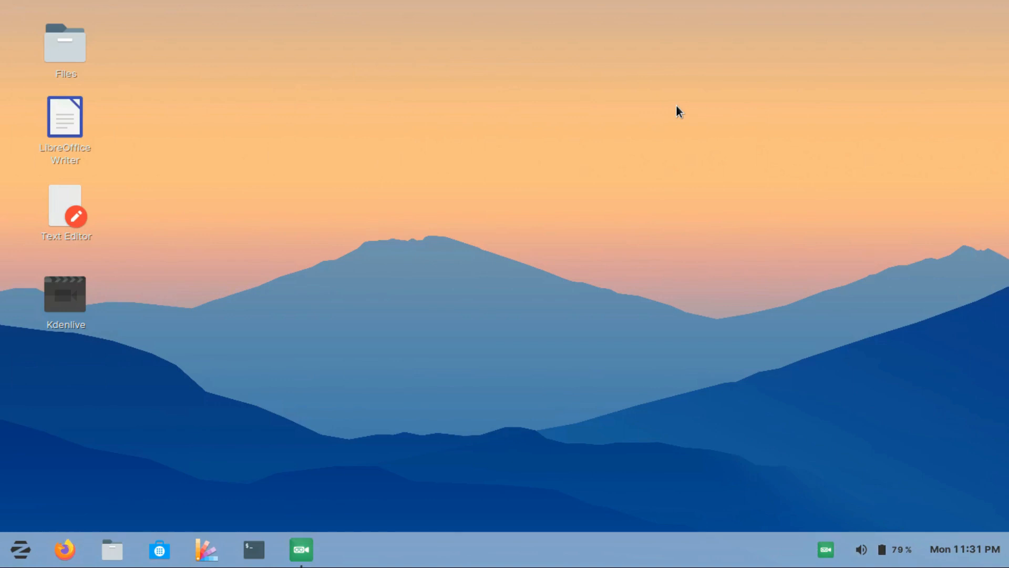
{"action": "mouse_move", "coordinate": [619, 201]}
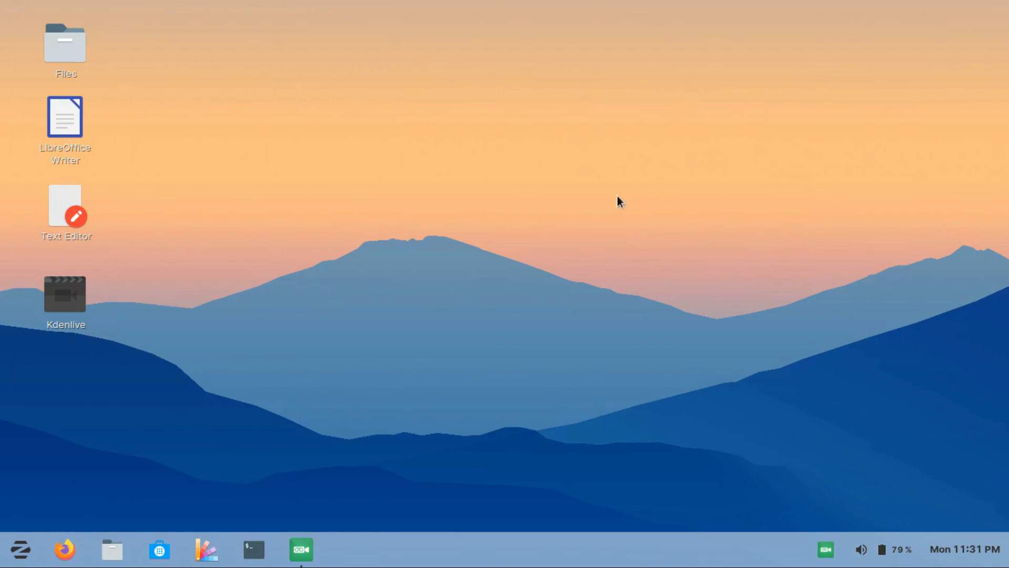
{"action": "mouse_move", "coordinate": [608, 209]}
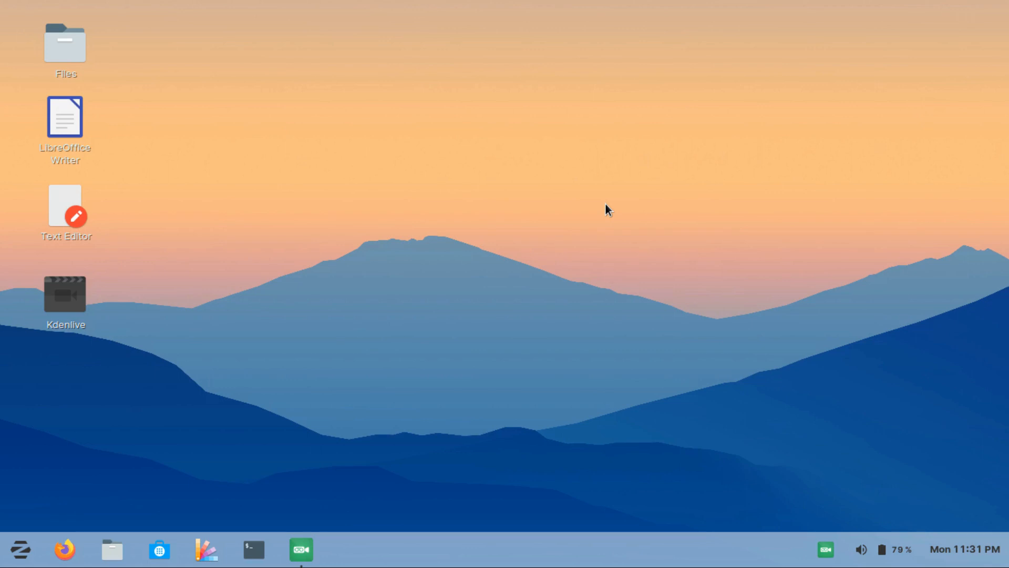
{"action": "mouse_move", "coordinate": [637, 208]}
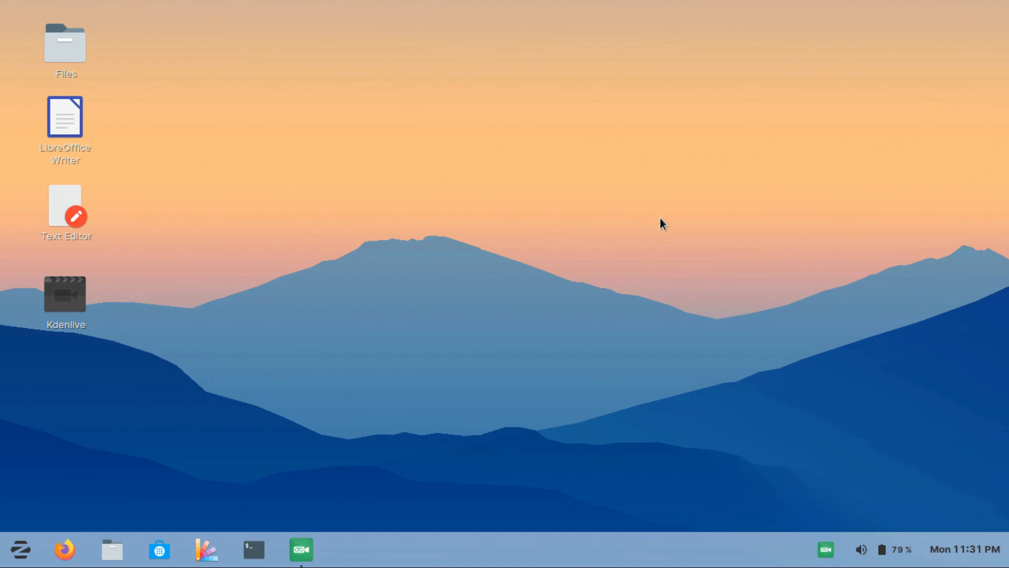
{"action": "mouse_move", "coordinate": [658, 224]}
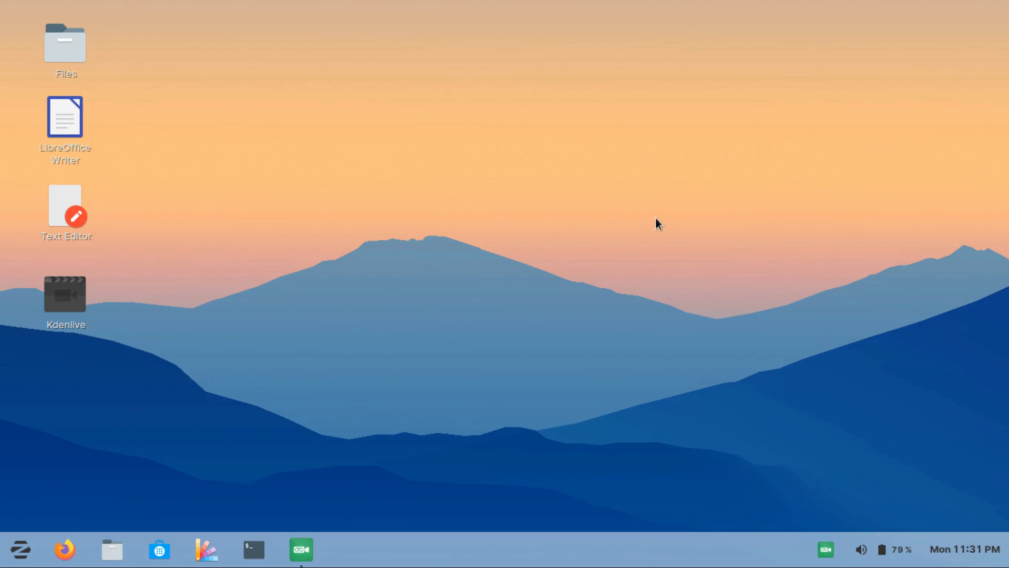
{"action": "mouse_move", "coordinate": [578, 212]}
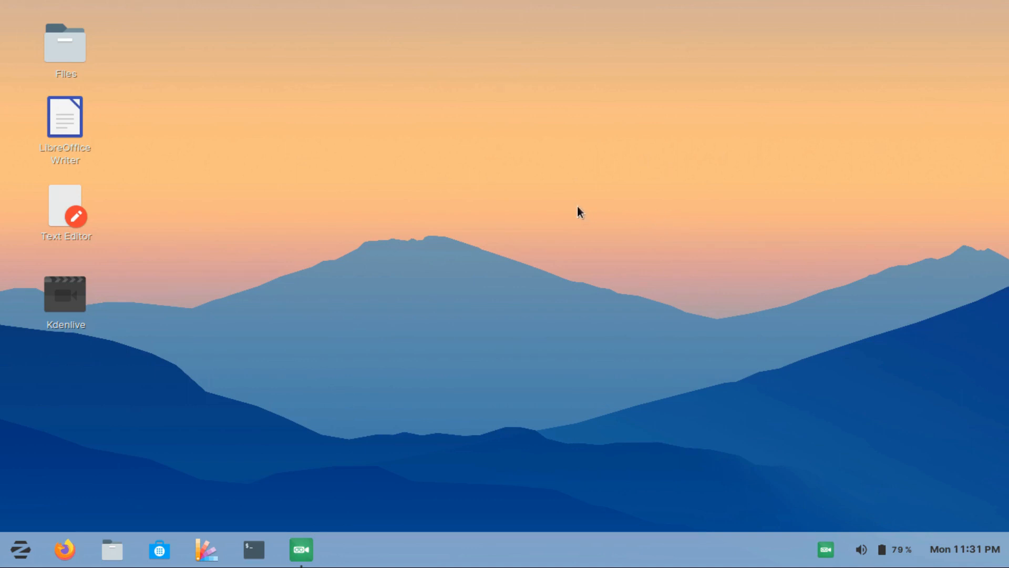
{"action": "mouse_move", "coordinate": [565, 293]}
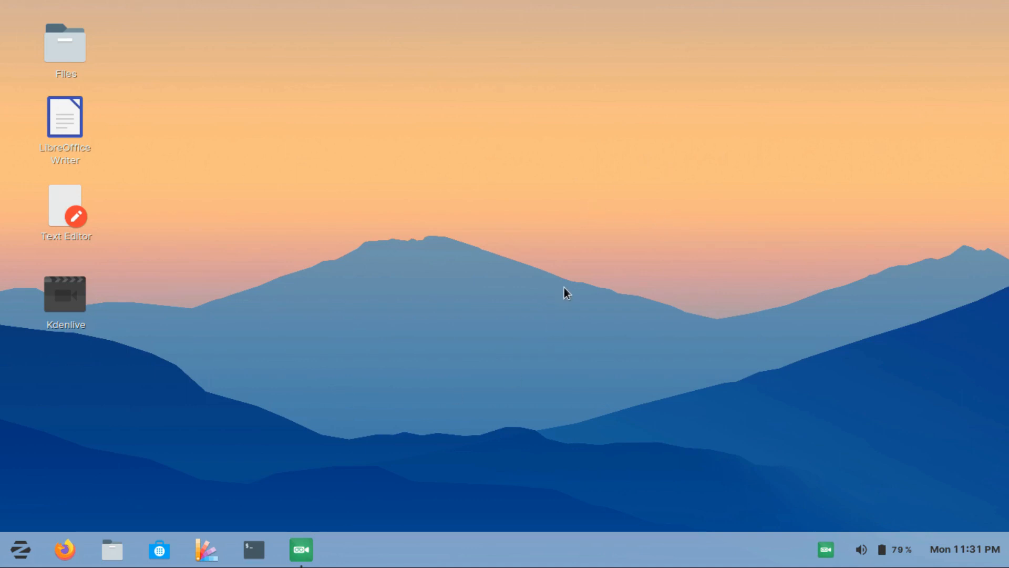
{"action": "mouse_move", "coordinate": [797, 350]}
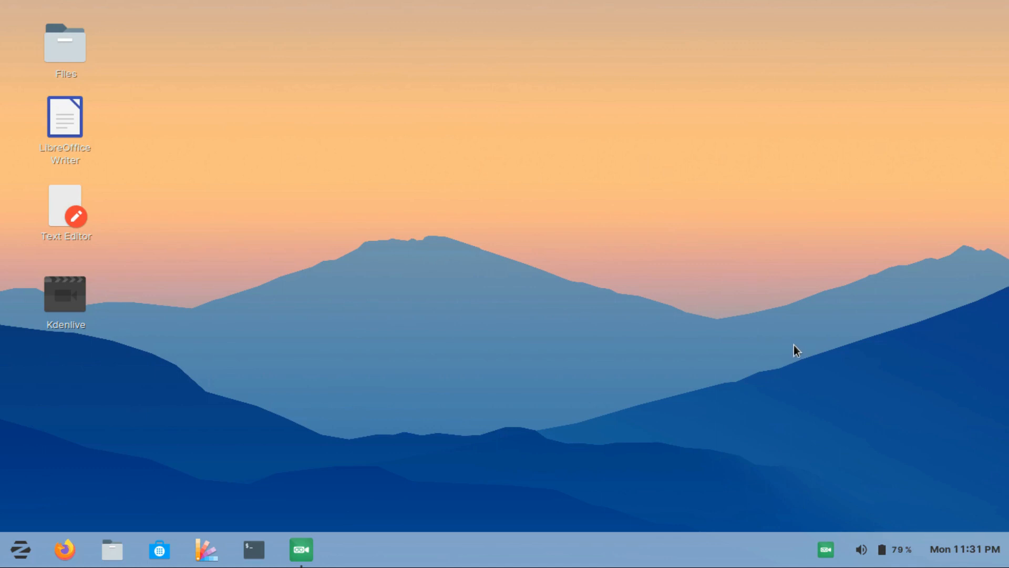
{"action": "mouse_move", "coordinate": [910, 559]}
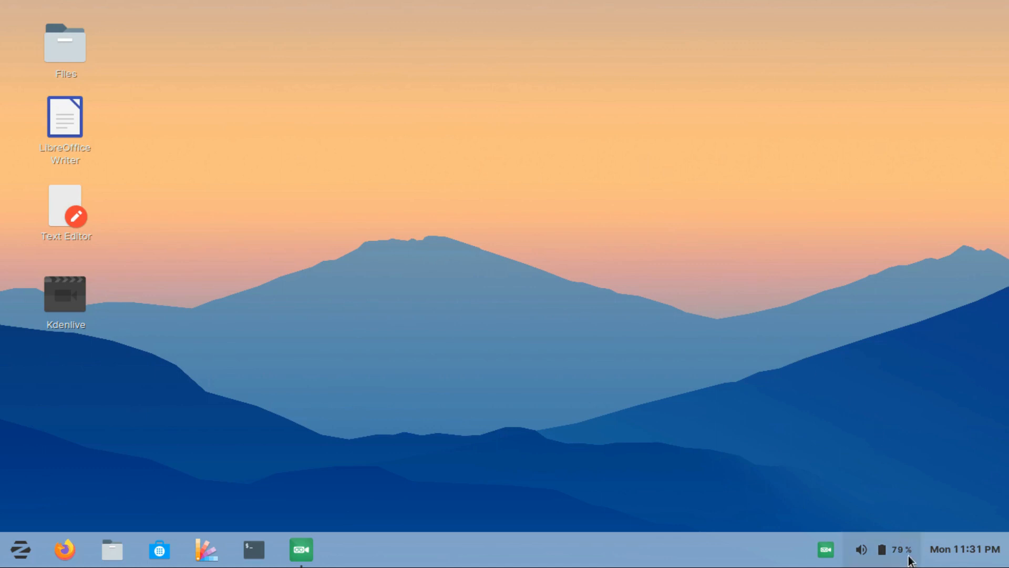
{"action": "left_click", "coordinate": [888, 549]}
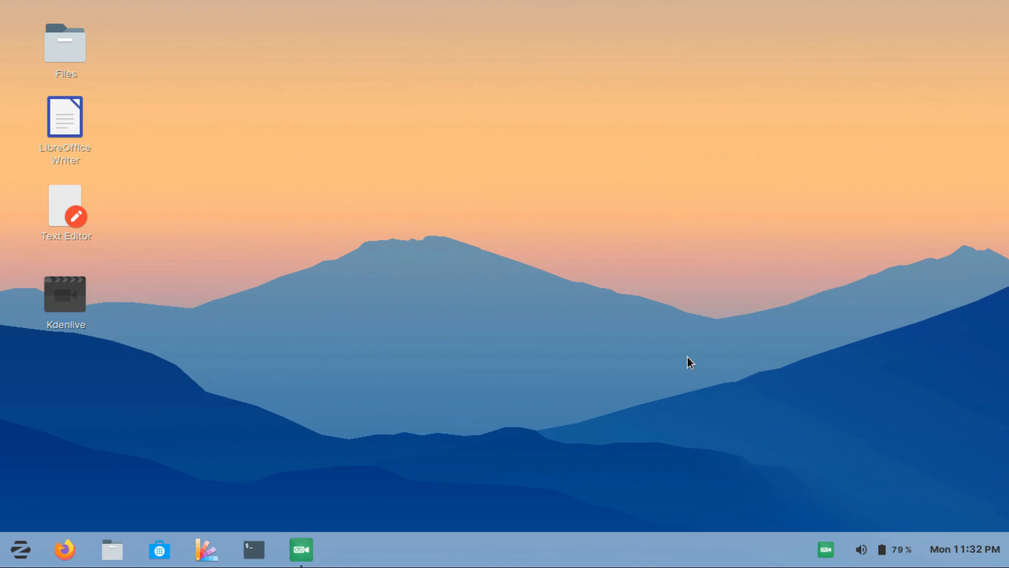
{"action": "right_click", "coordinate": [689, 361]}
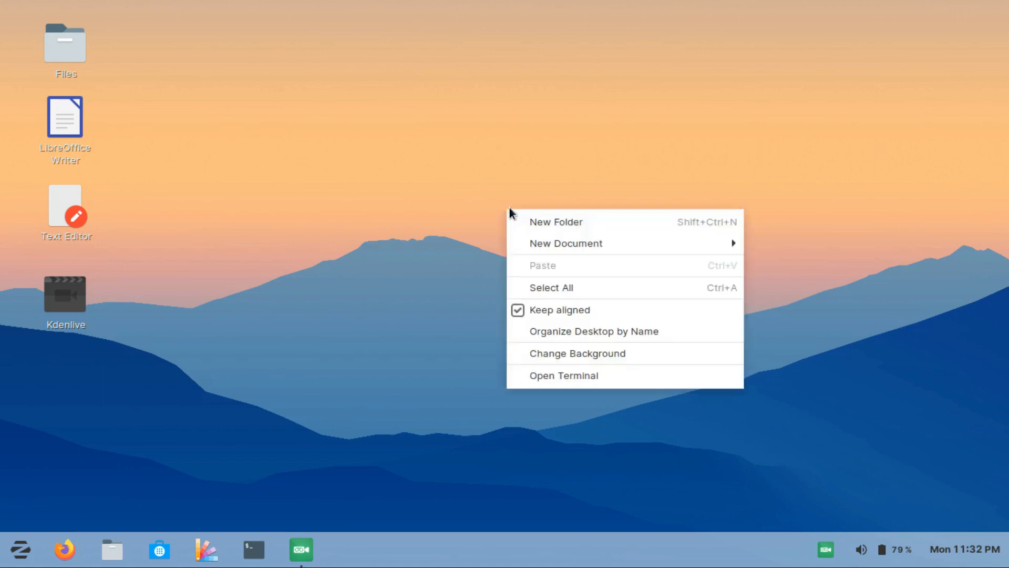
{"action": "left_click", "coordinate": [417, 166]}
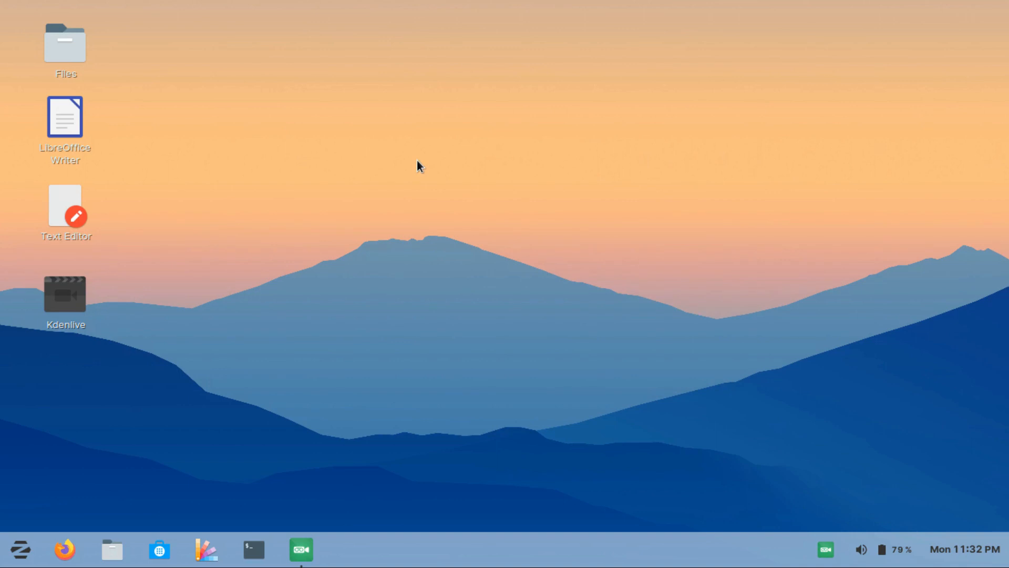
{"action": "mouse_move", "coordinate": [433, 207]}
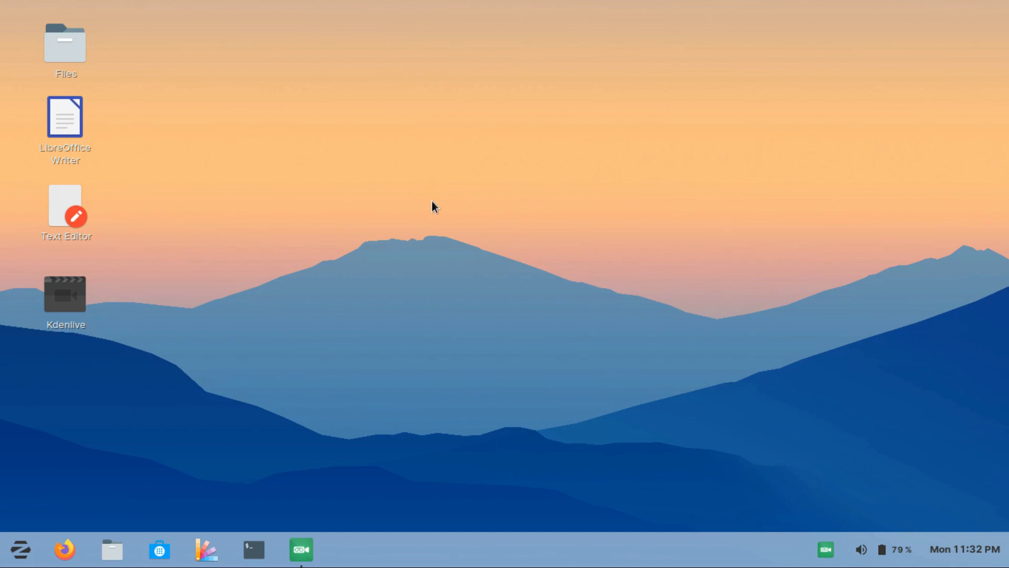